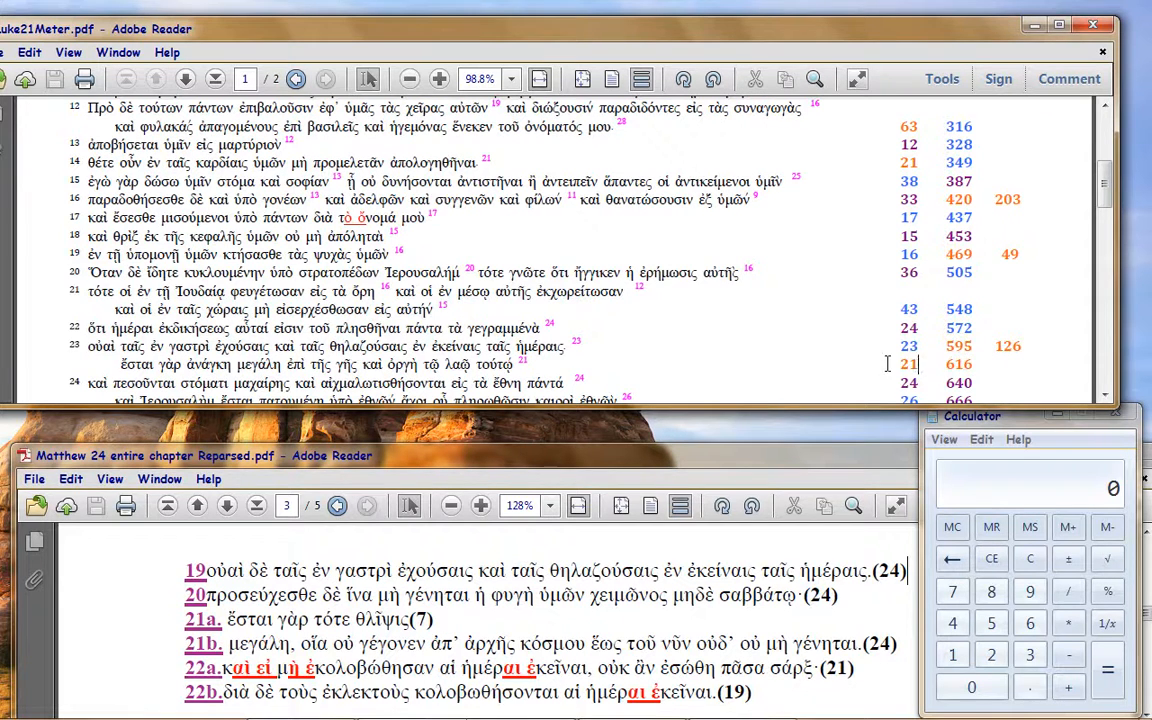
mouse_move(850, 336)
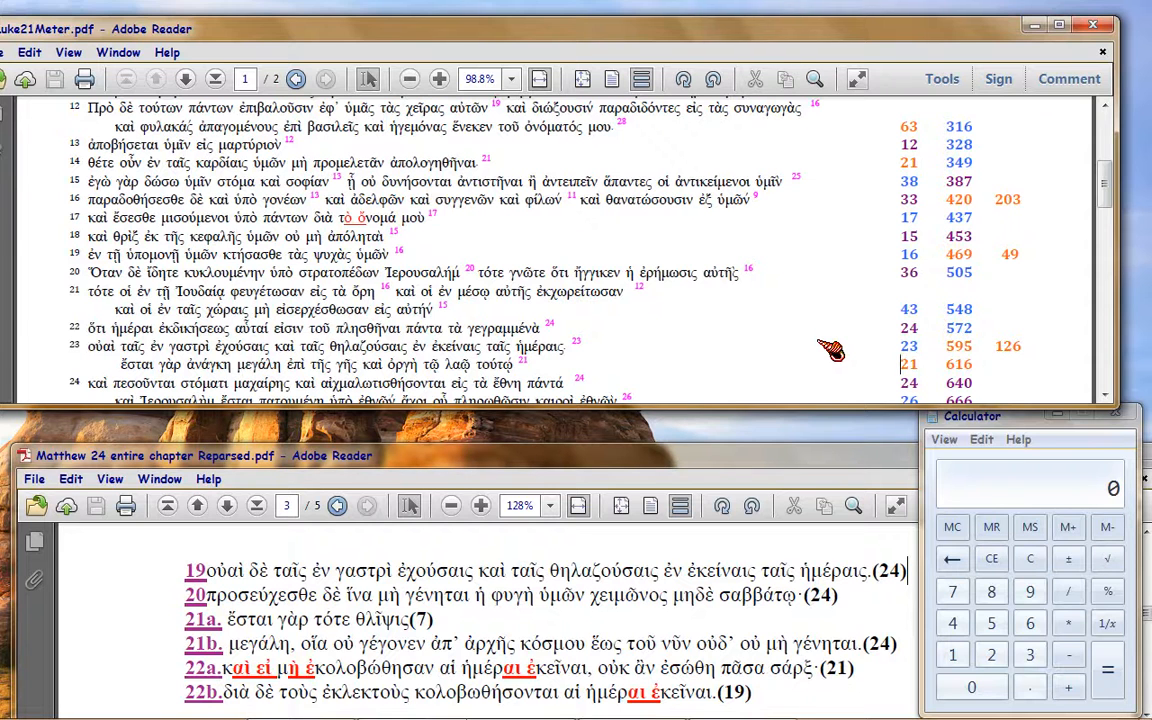
mouse_move(896, 332)
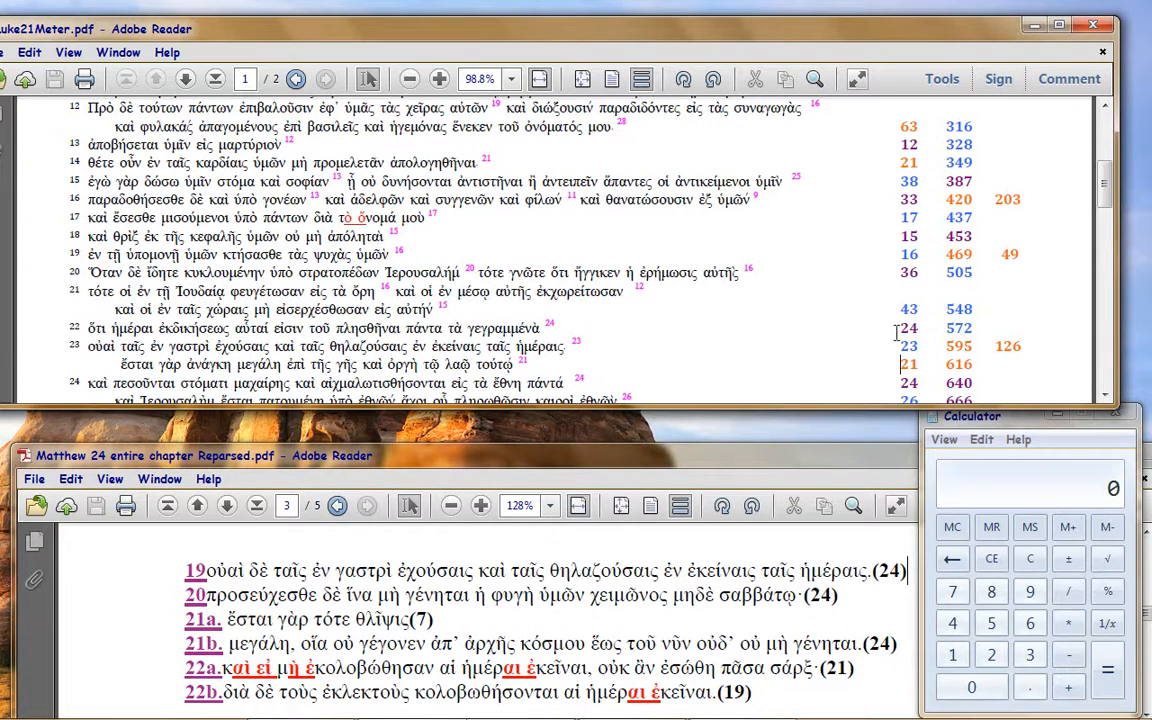
mouse_move(980, 364)
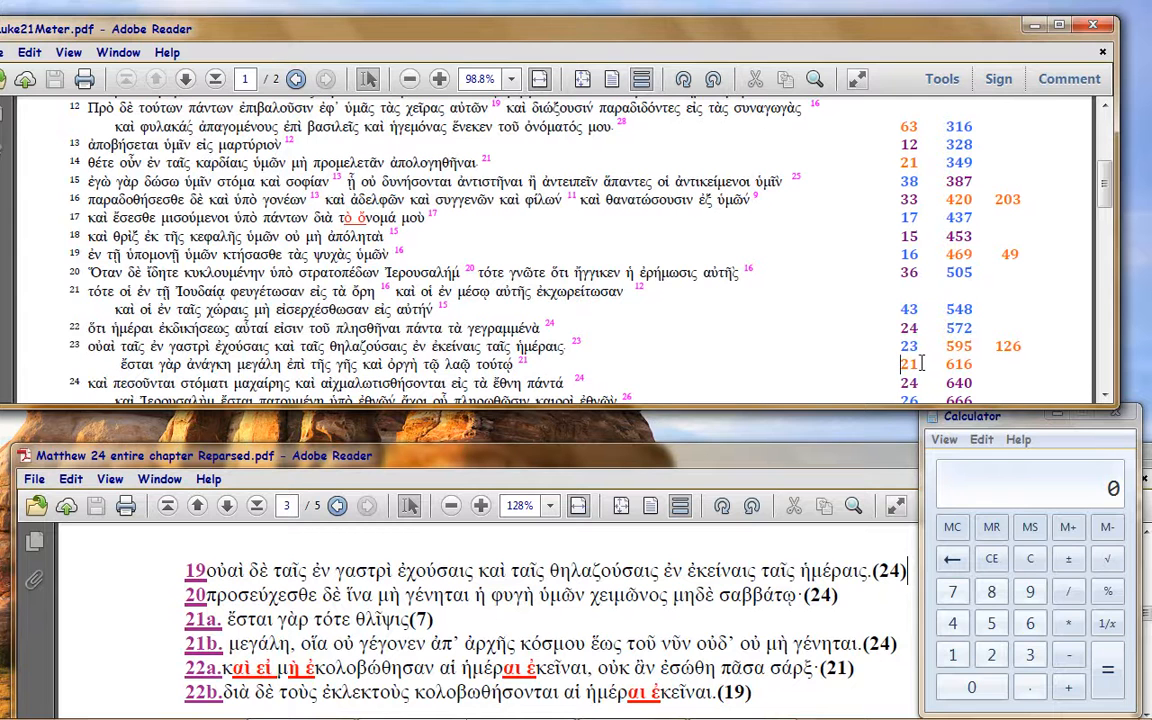
mouse_move(944, 350)
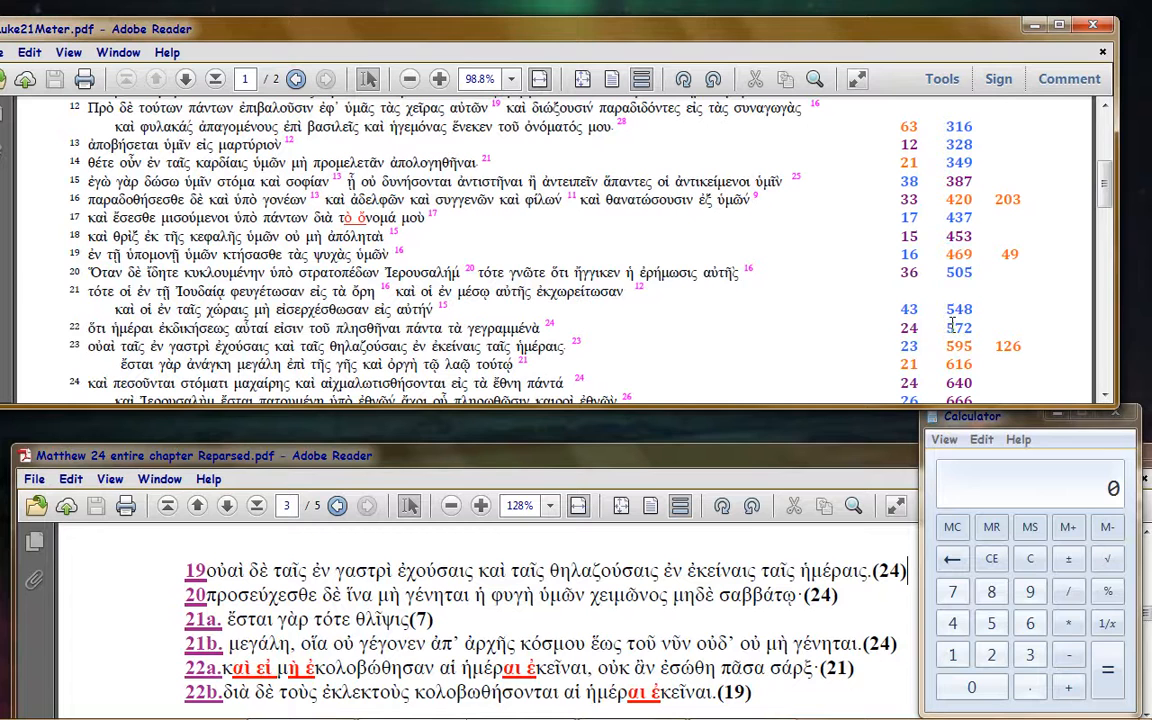
- Focus the Luke21Meter PDF and scroll around the verse table to review the counts
click(958, 328)
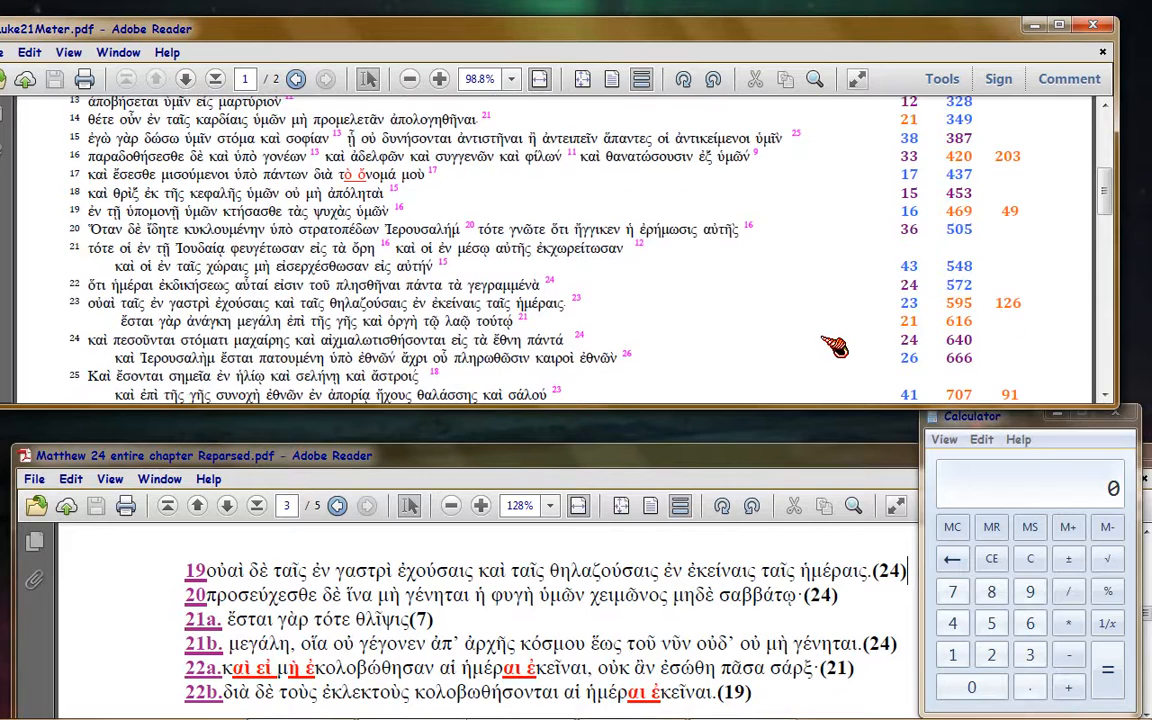
scroll(down, 3)
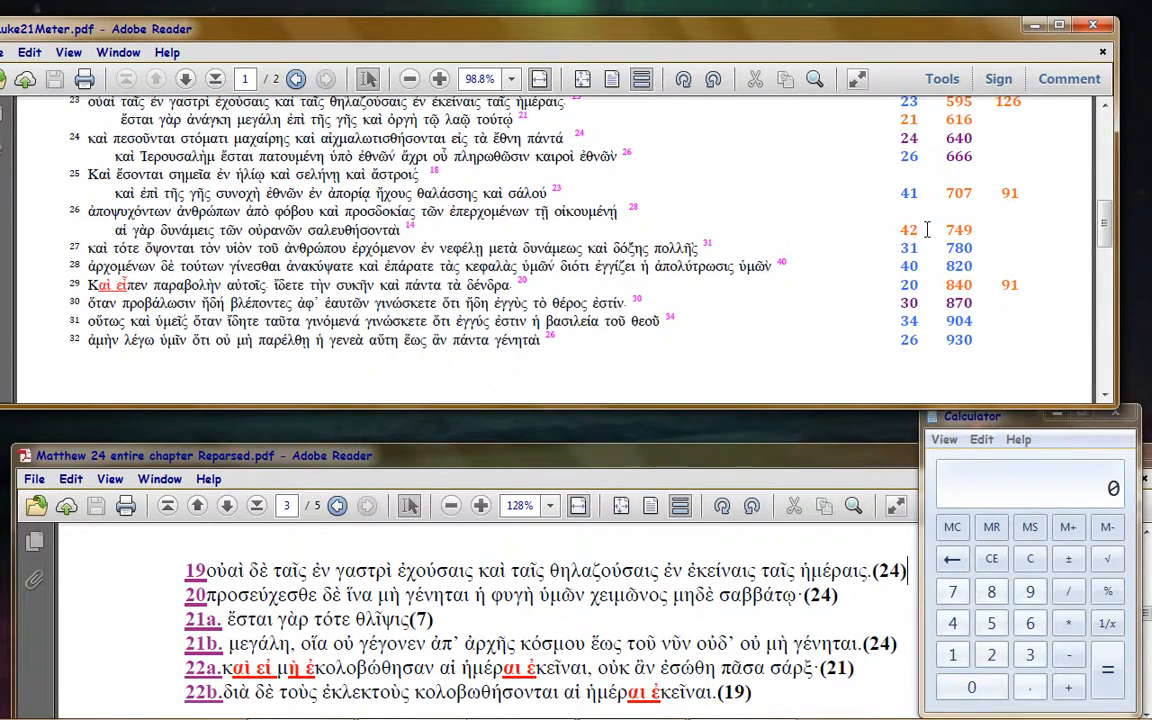
scroll(up, 3)
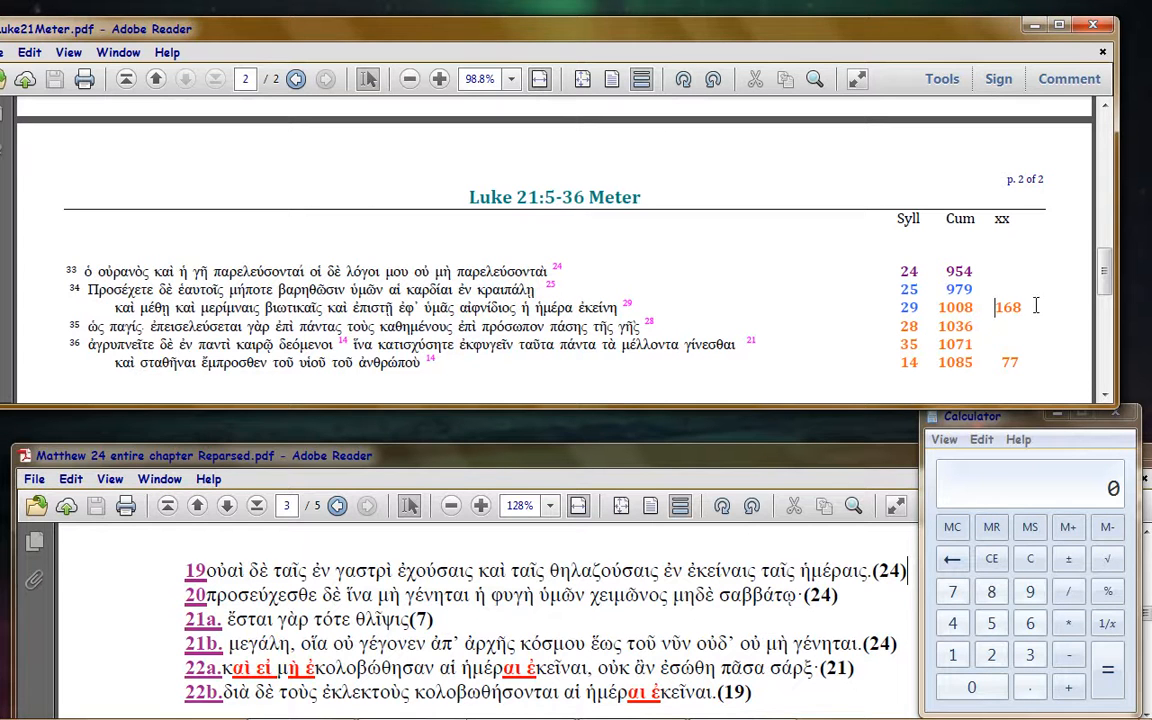
mouse_move(850, 380)
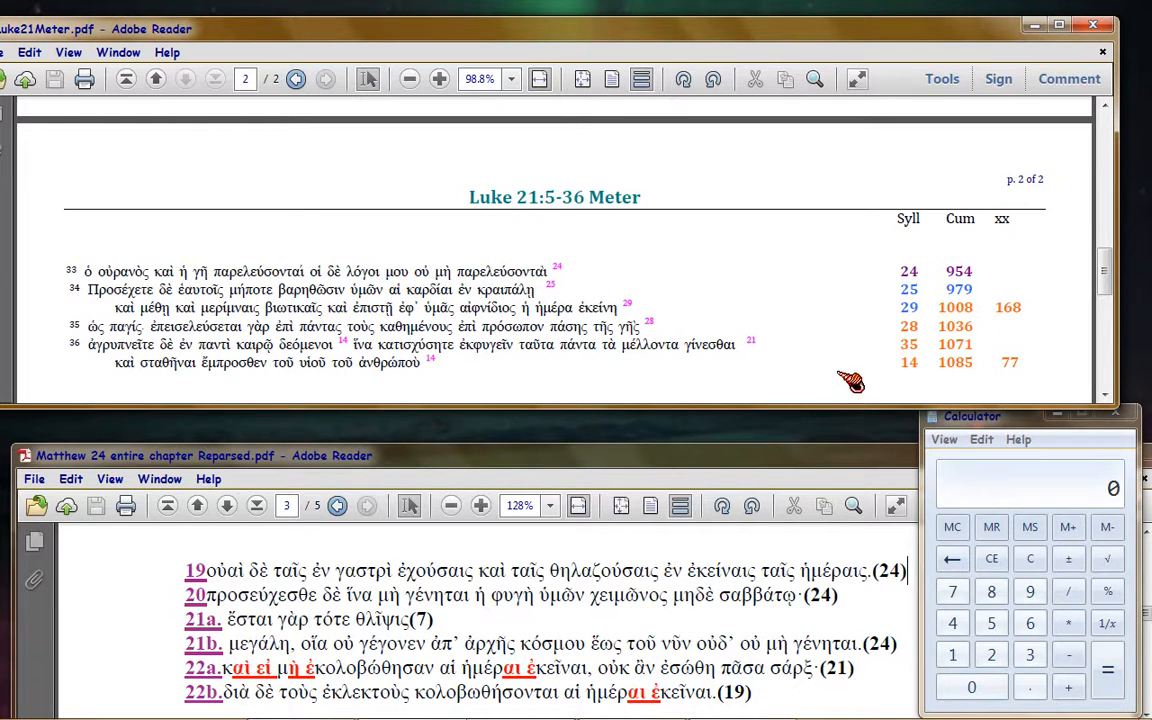
click(156, 80)
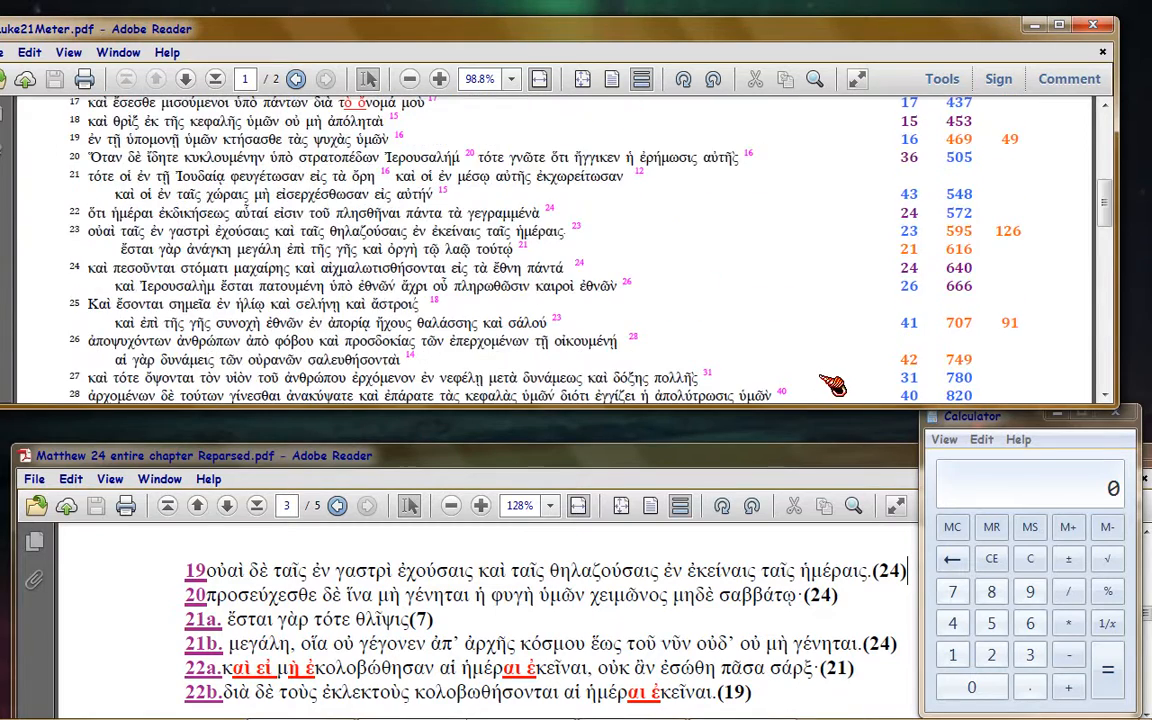
scroll(up, 3)
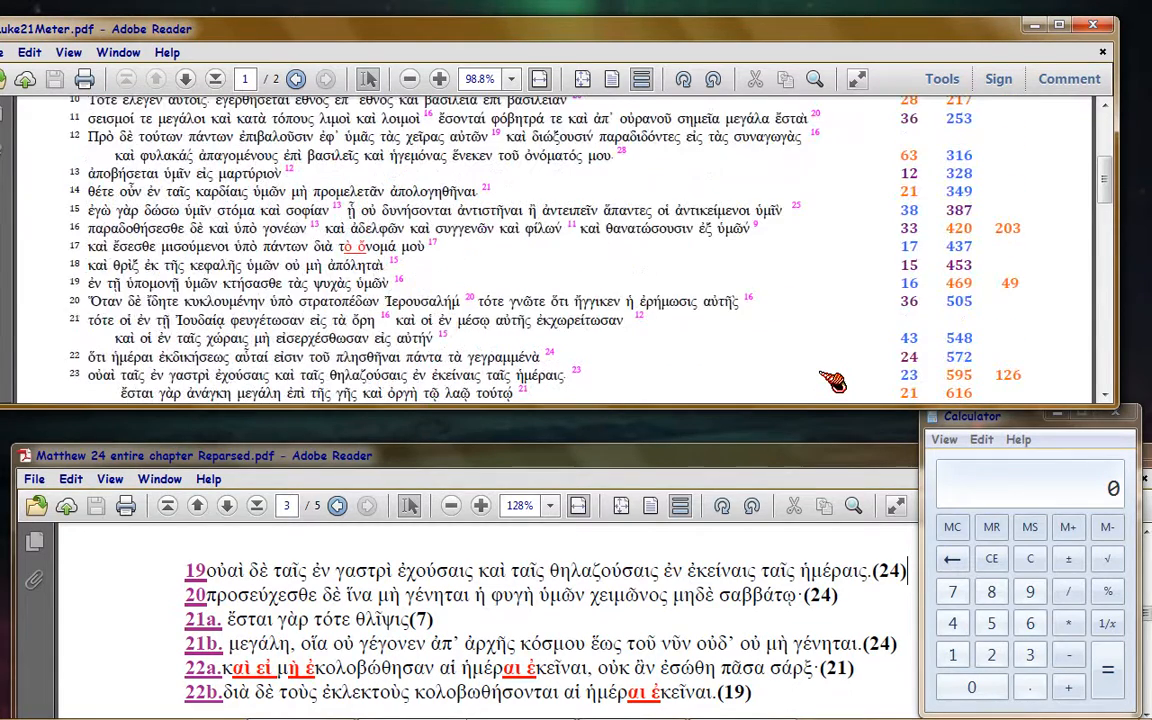
scroll(down, 3)
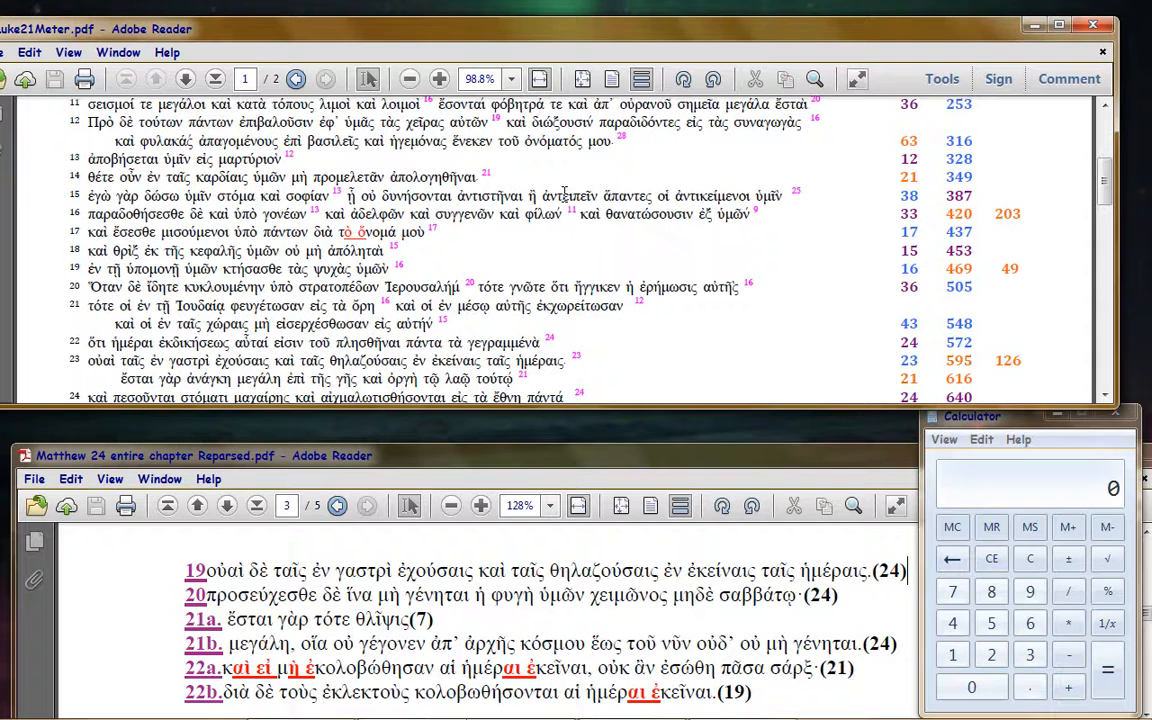
mouse_move(588, 258)
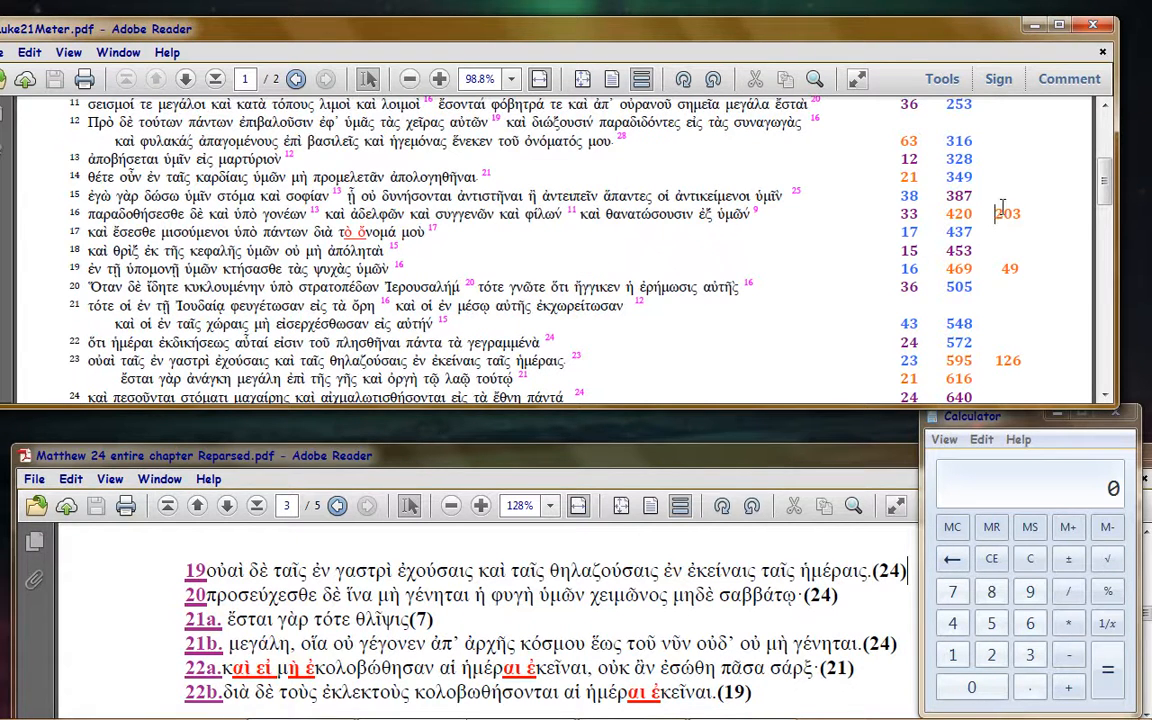
scroll(down, 3)
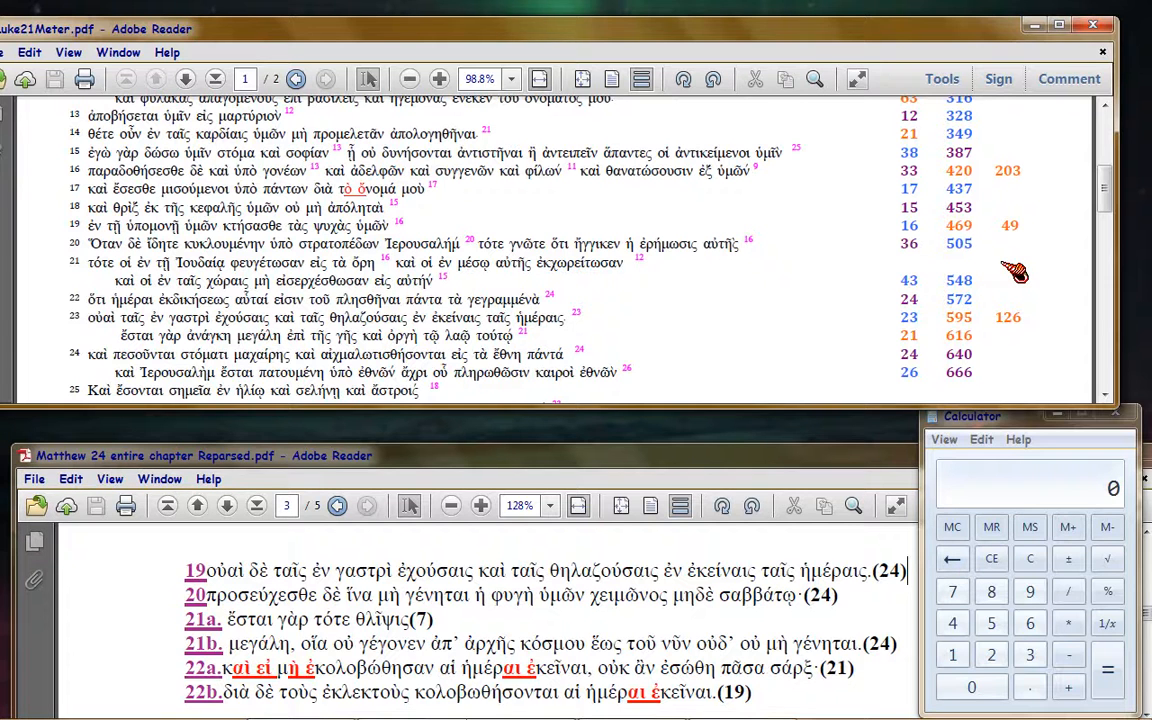
mouse_move(940, 242)
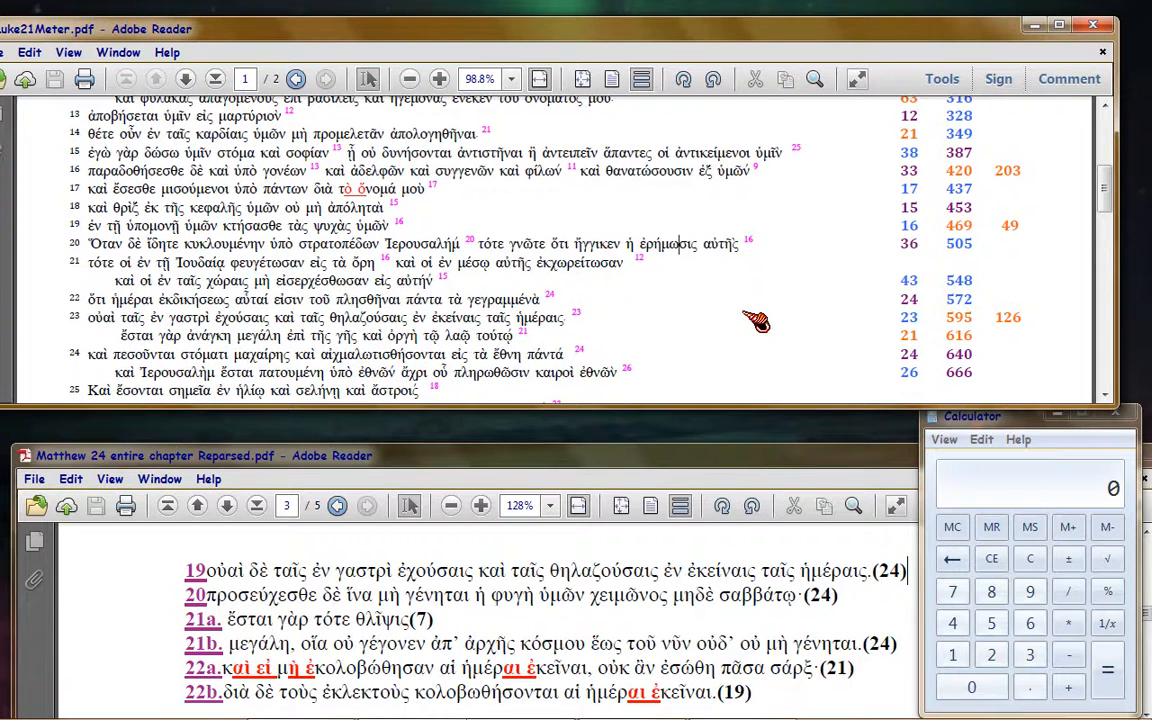
mouse_move(944, 244)
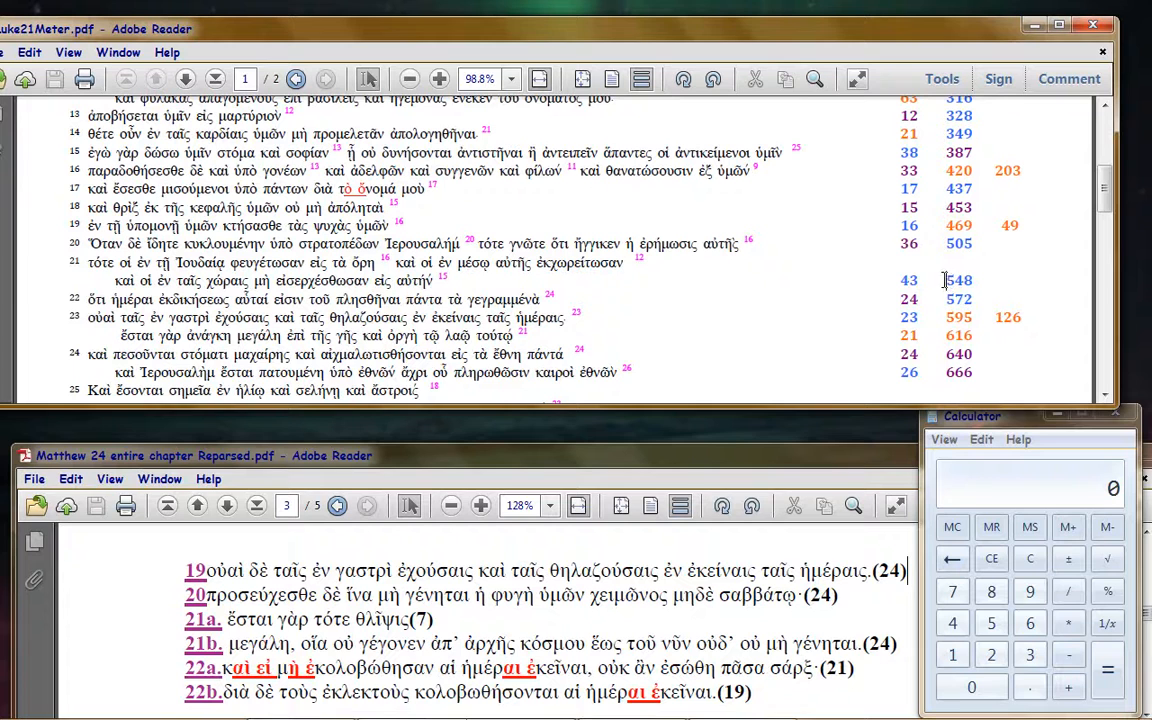
mouse_move(988, 292)
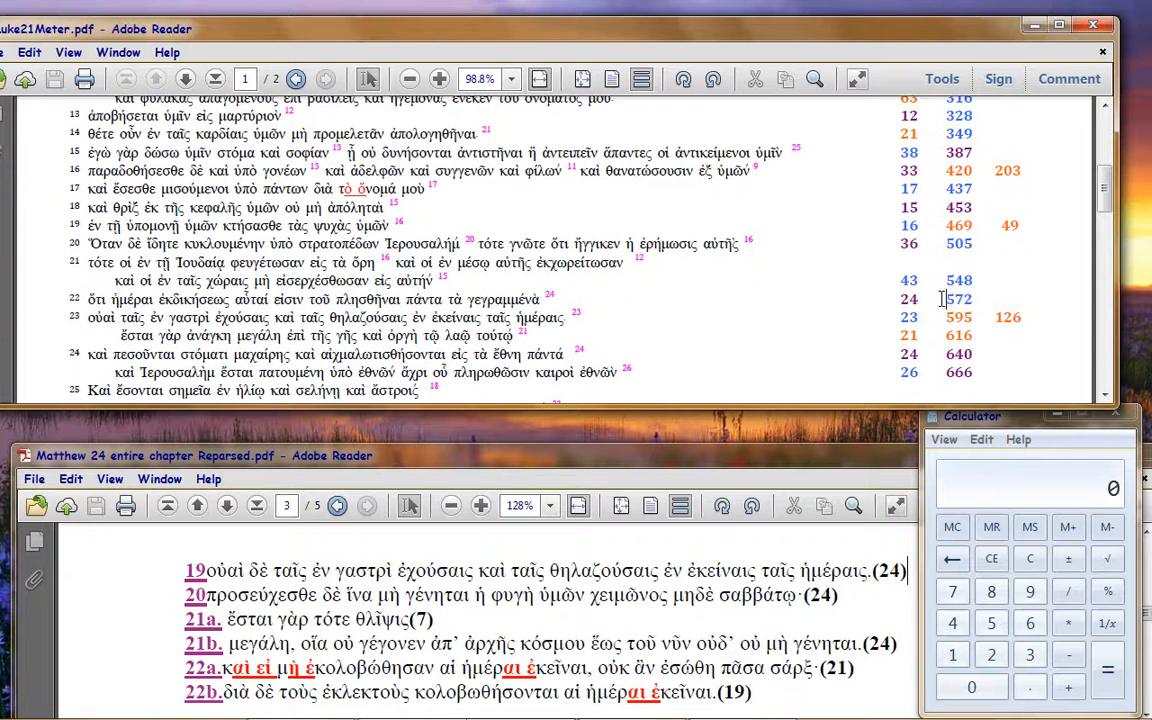
mouse_move(932, 246)
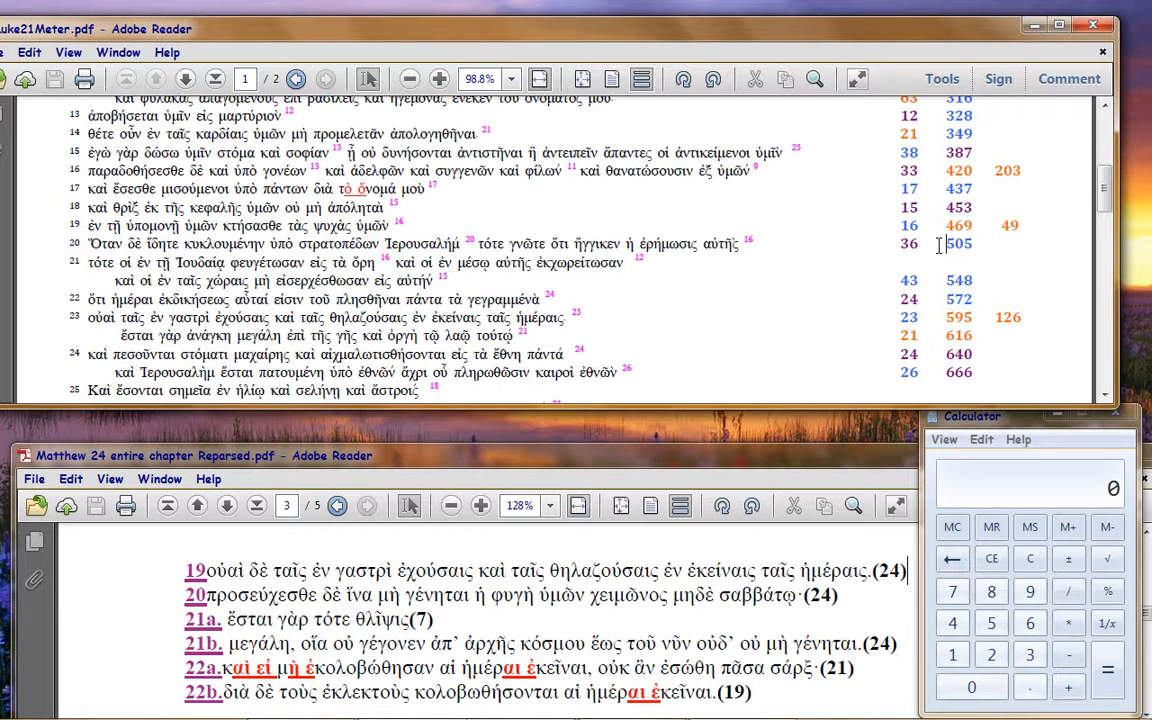
mouse_move(940, 280)
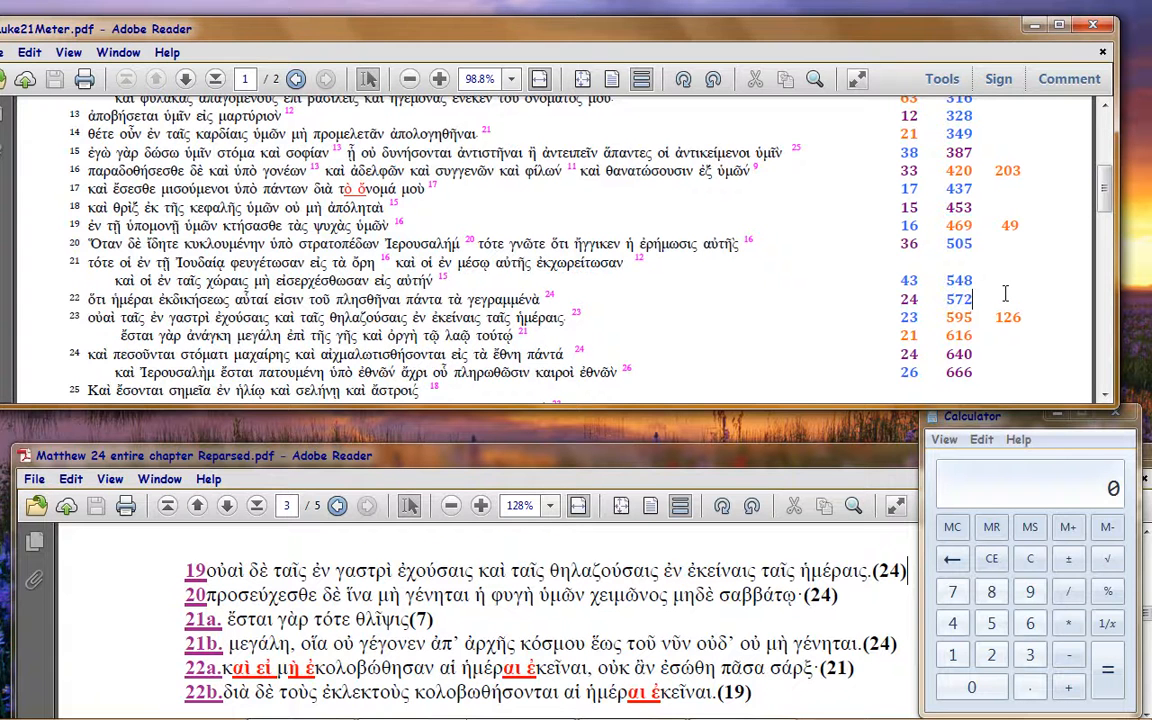
mouse_move(936, 318)
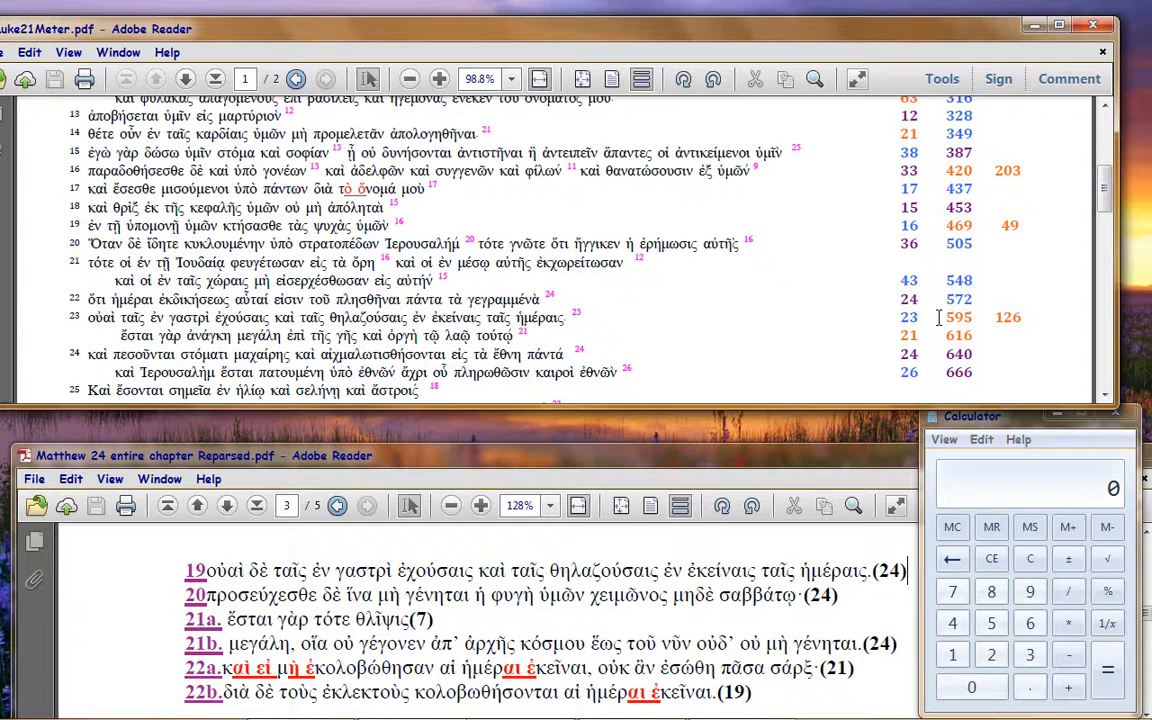
mouse_move(978, 318)
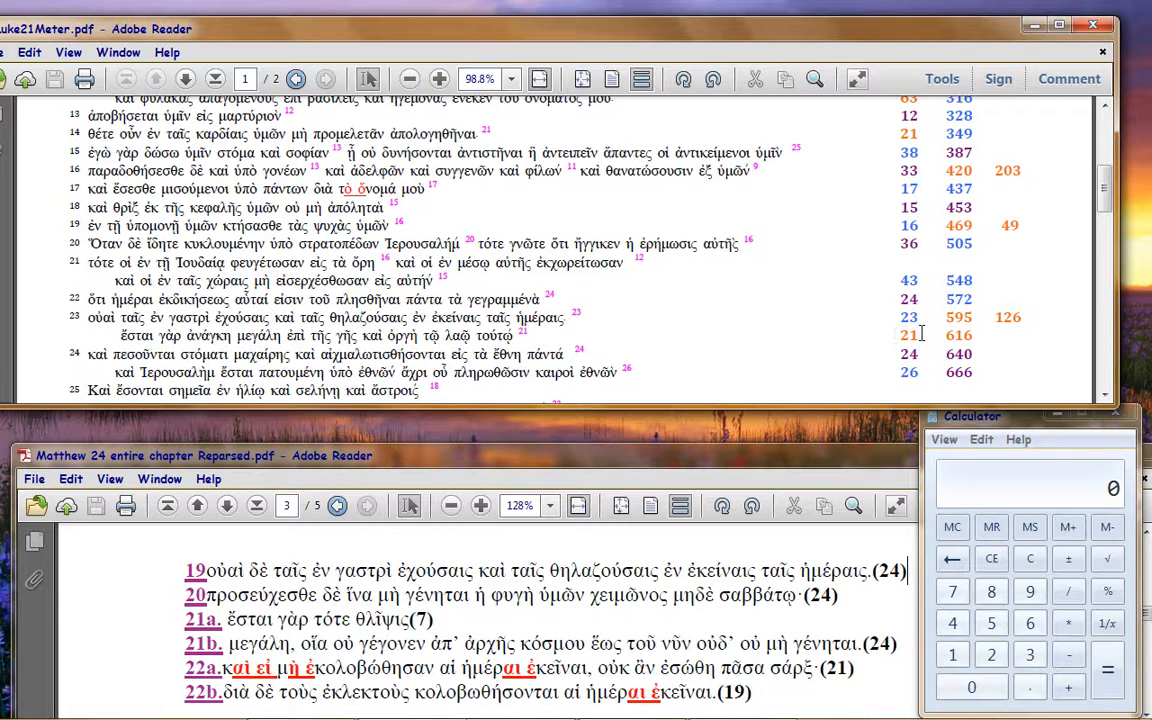
mouse_move(884, 344)
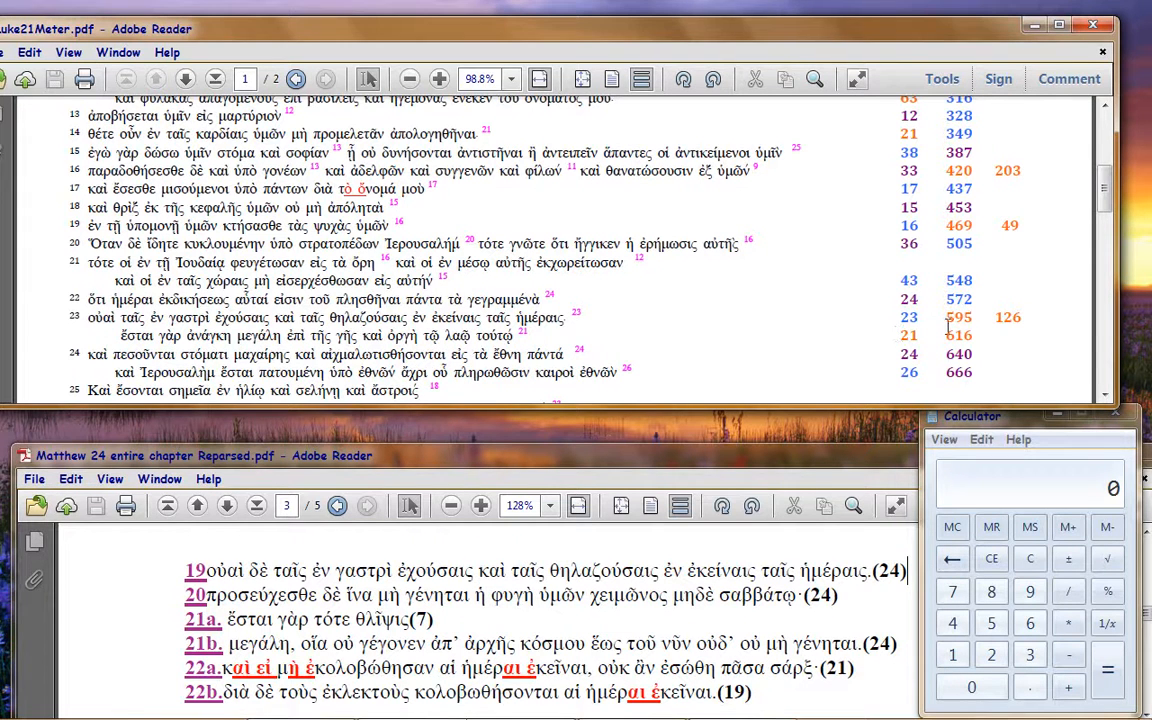
mouse_move(930, 332)
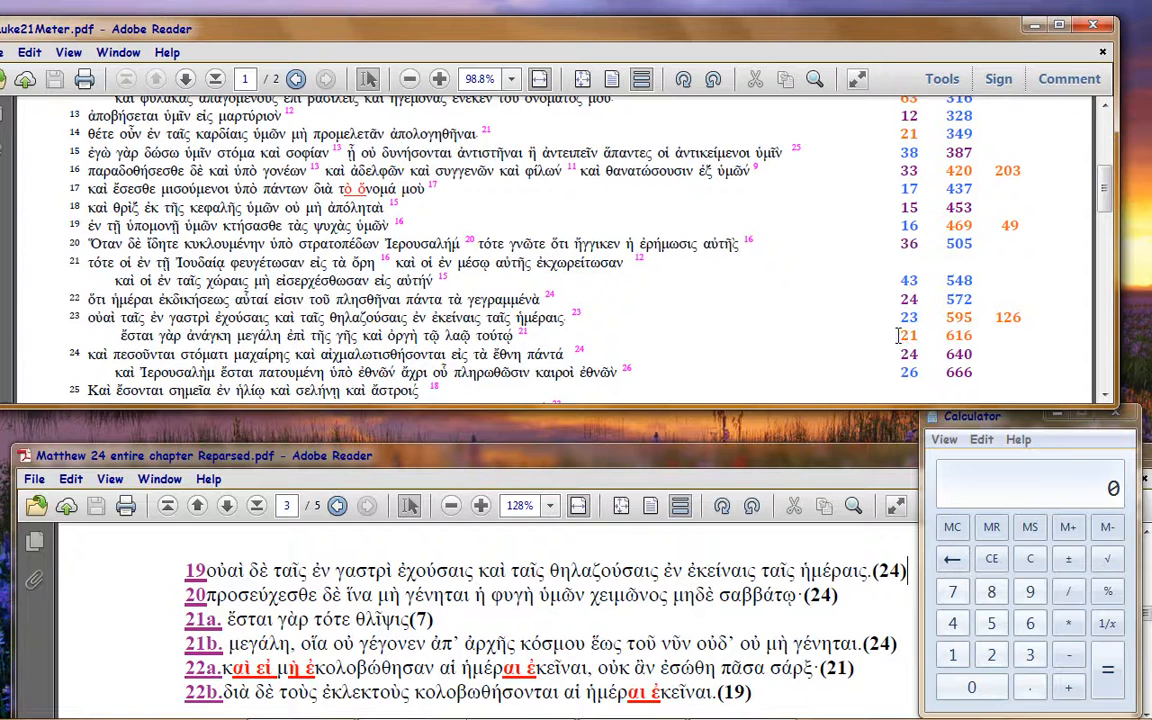
mouse_move(944, 336)
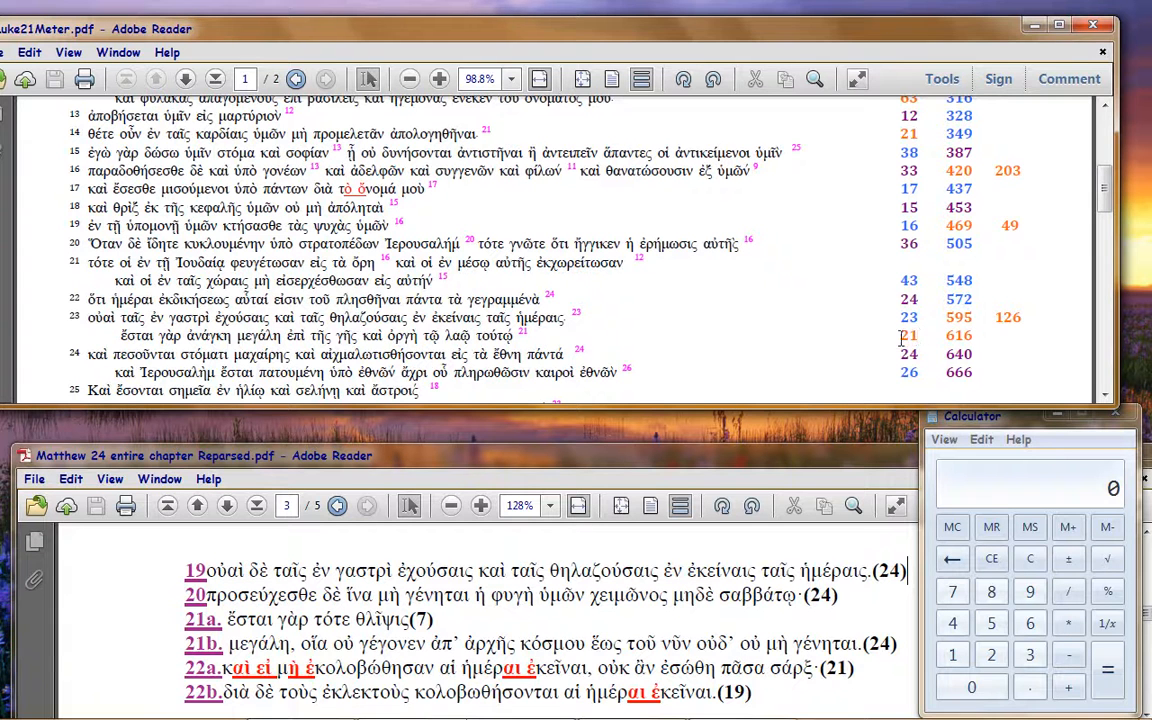
mouse_move(728, 338)
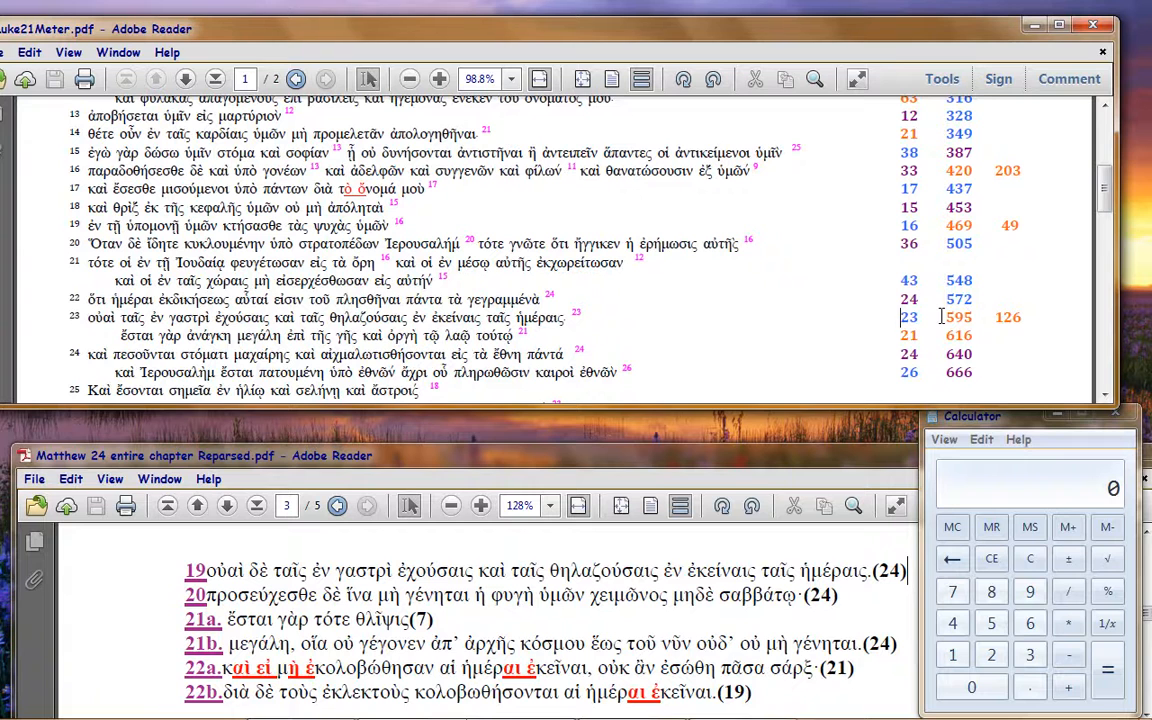
mouse_move(930, 204)
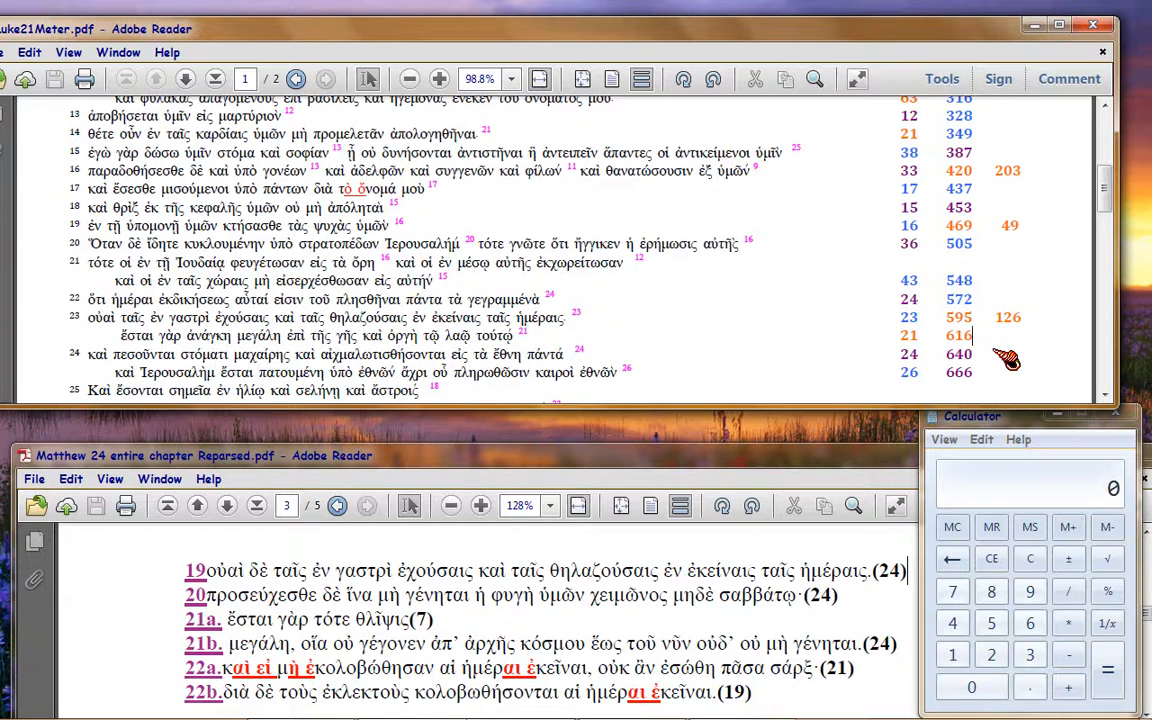
mouse_move(922, 344)
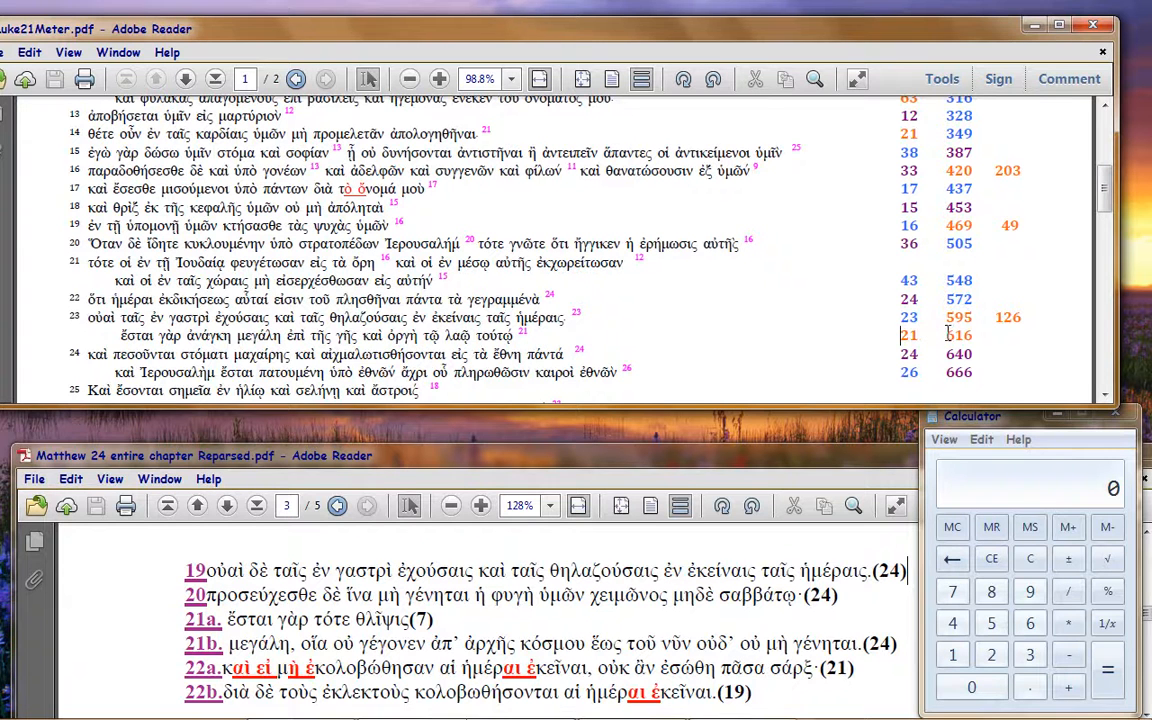
mouse_move(928, 338)
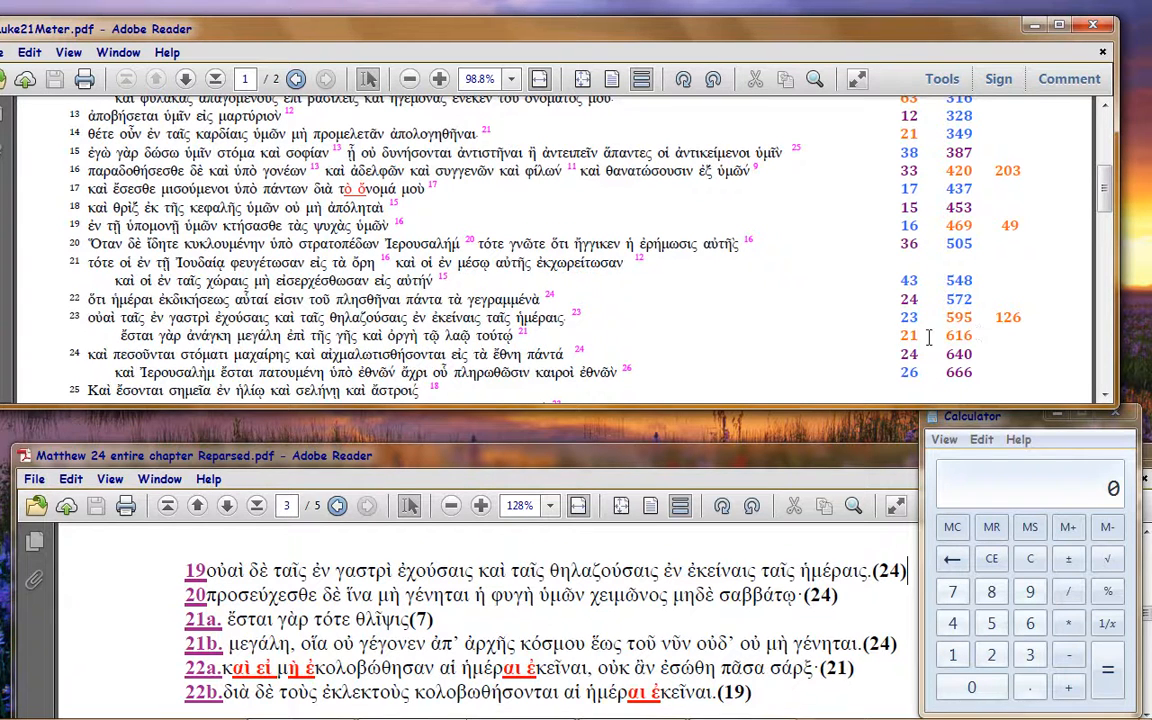
mouse_move(890, 344)
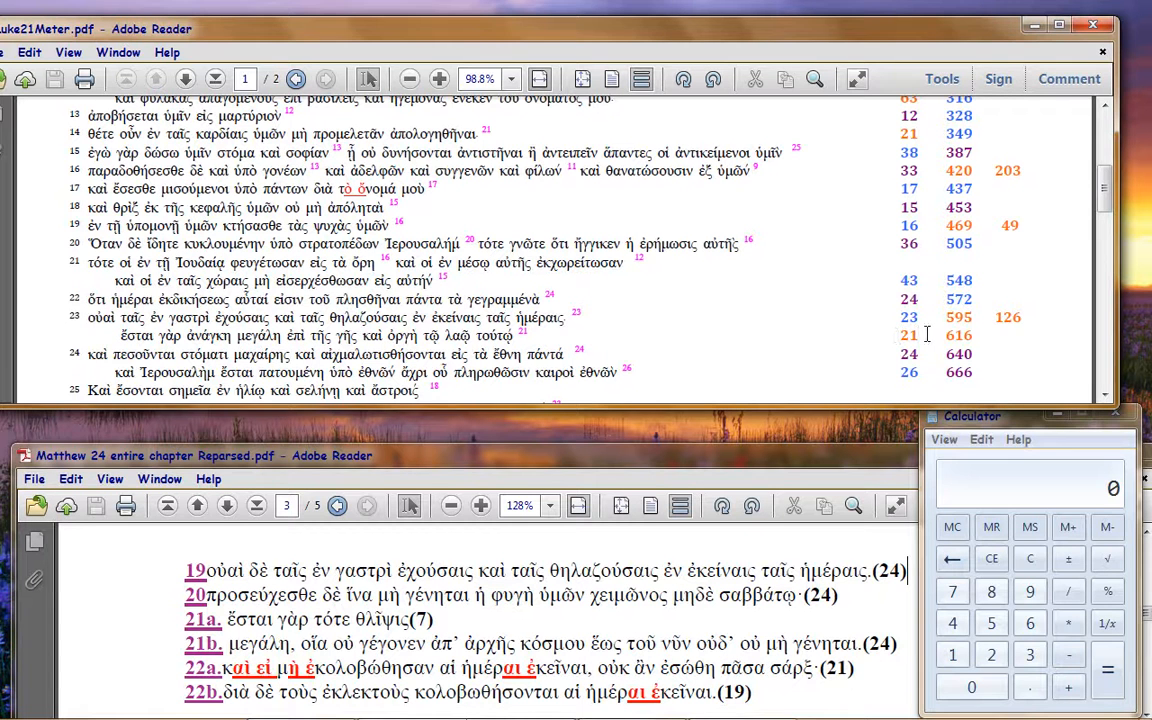
mouse_move(904, 336)
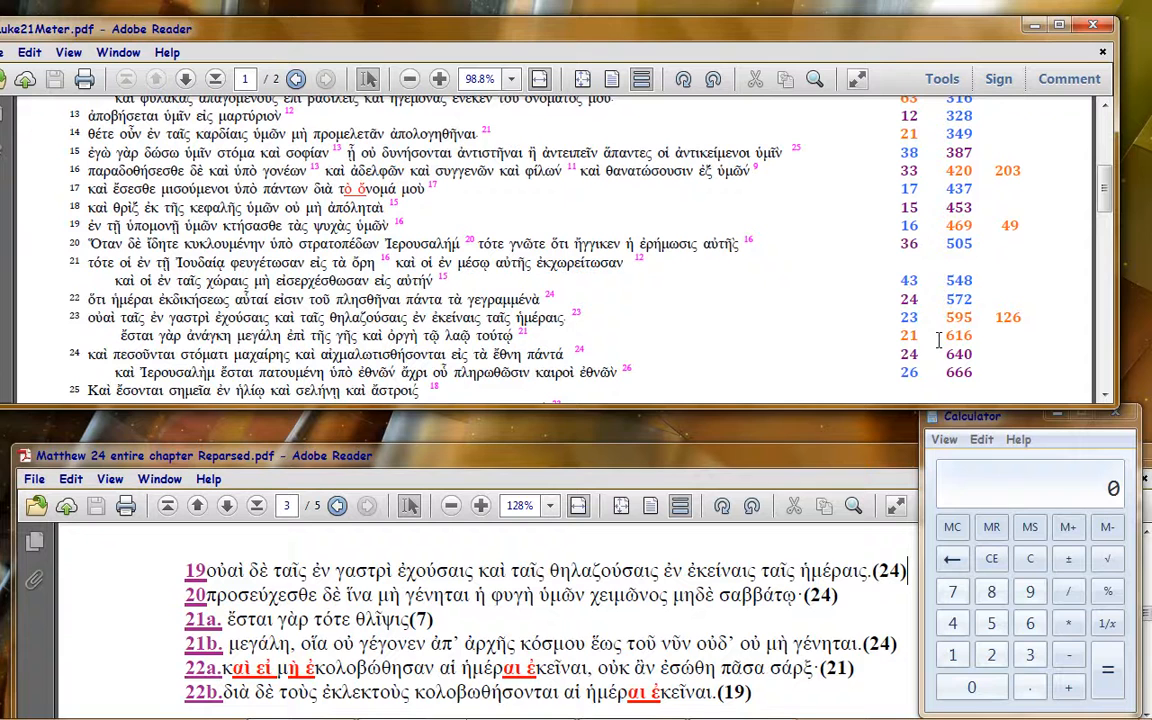
mouse_move(922, 336)
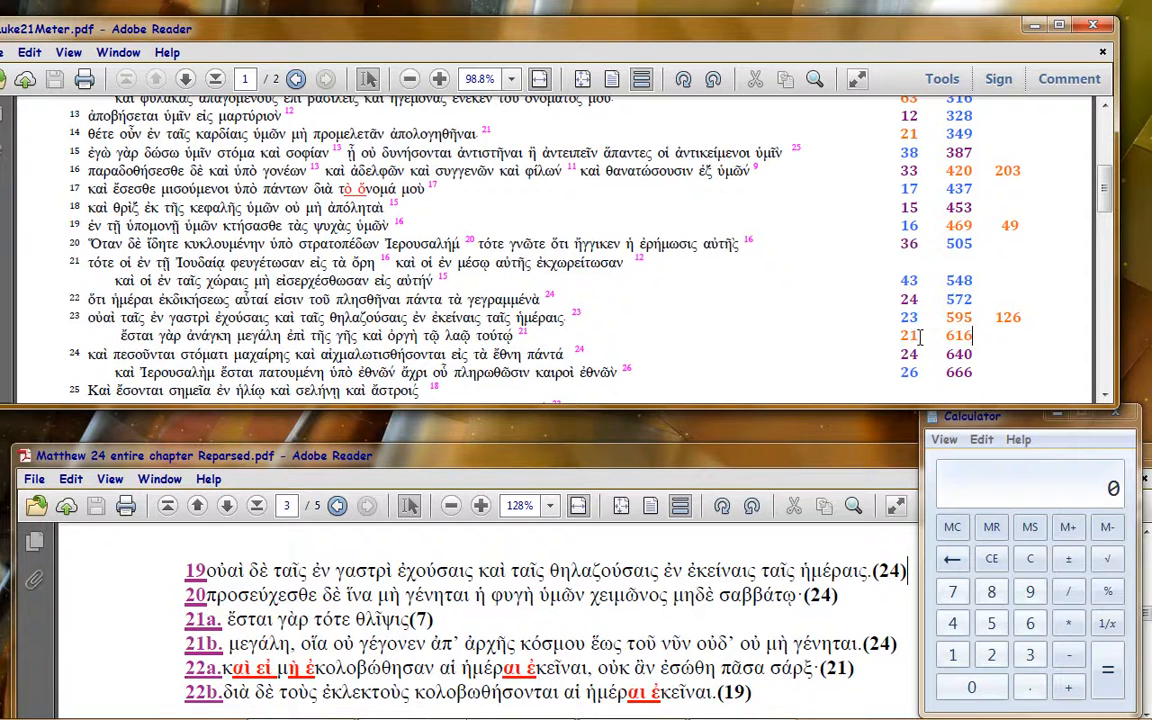
mouse_move(890, 348)
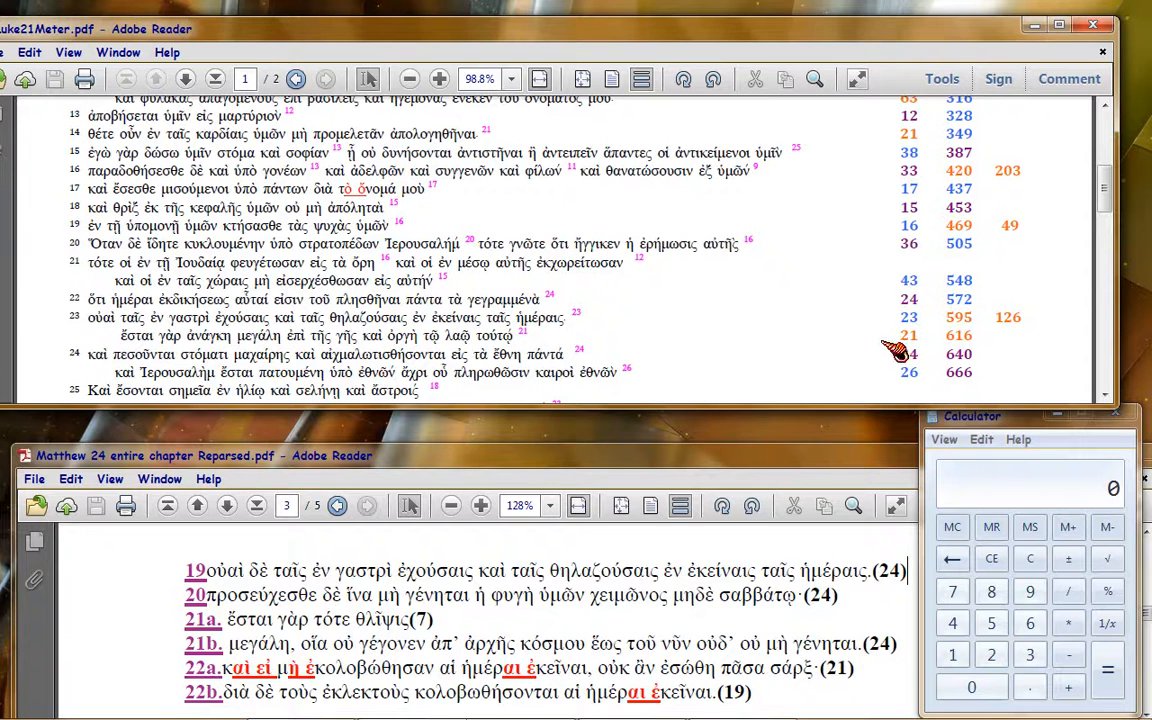
mouse_move(884, 340)
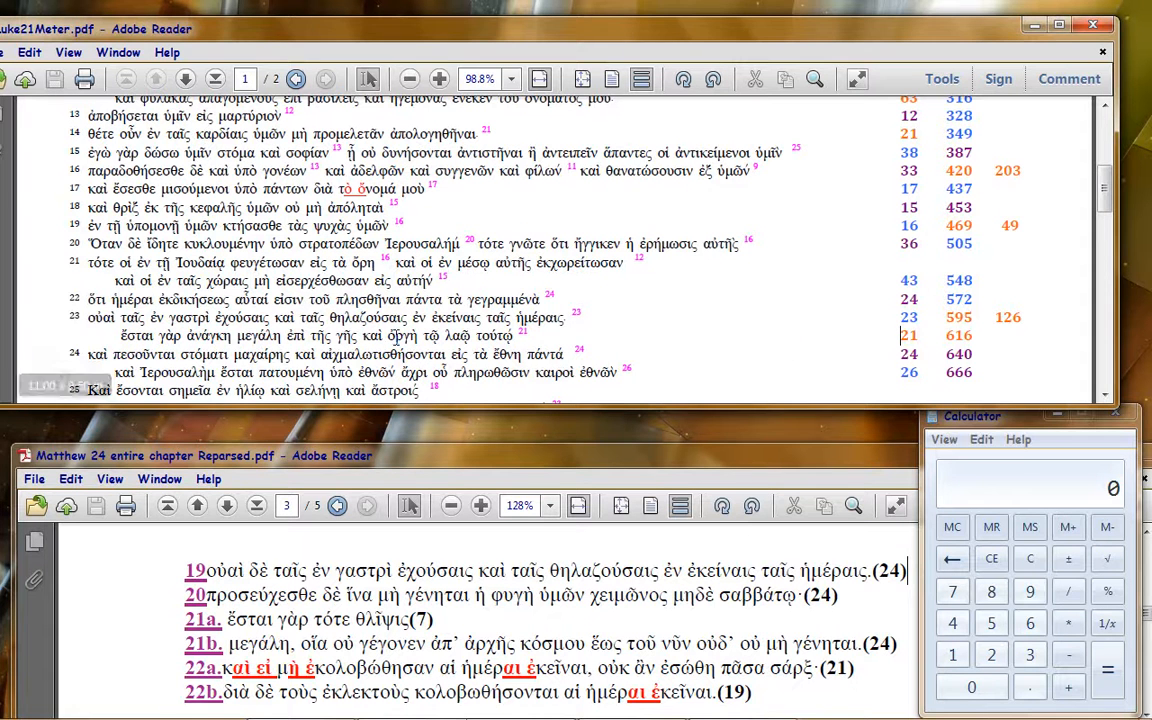
mouse_move(672, 350)
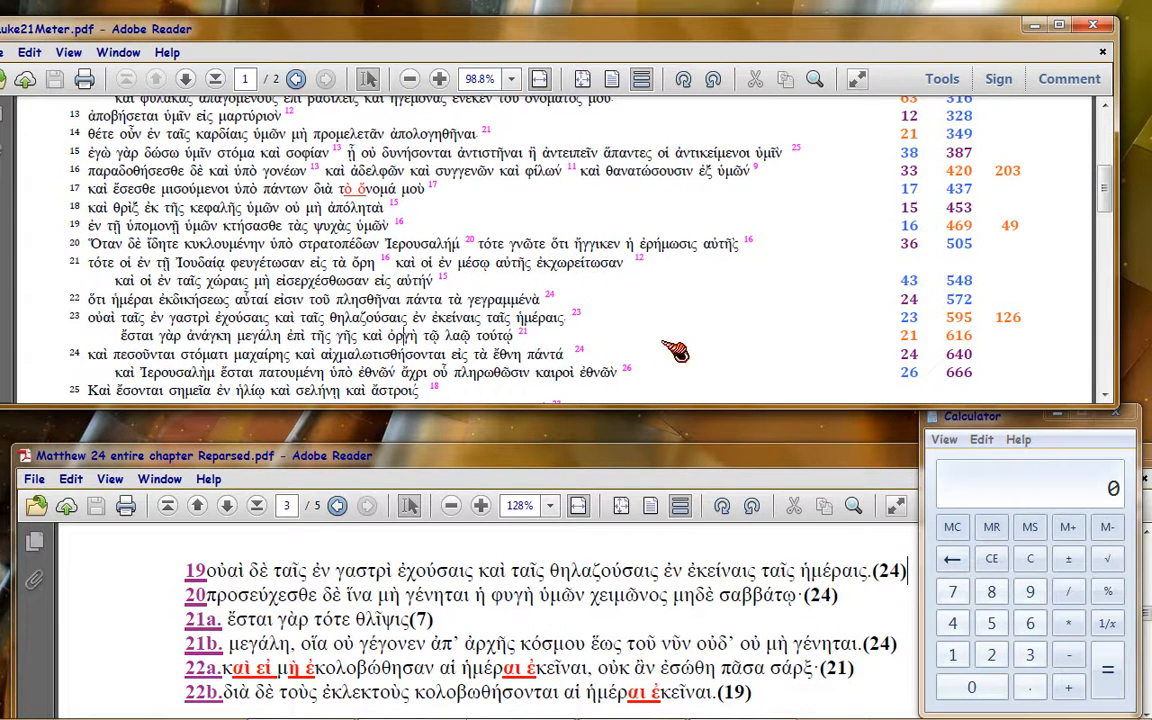
mouse_move(740, 340)
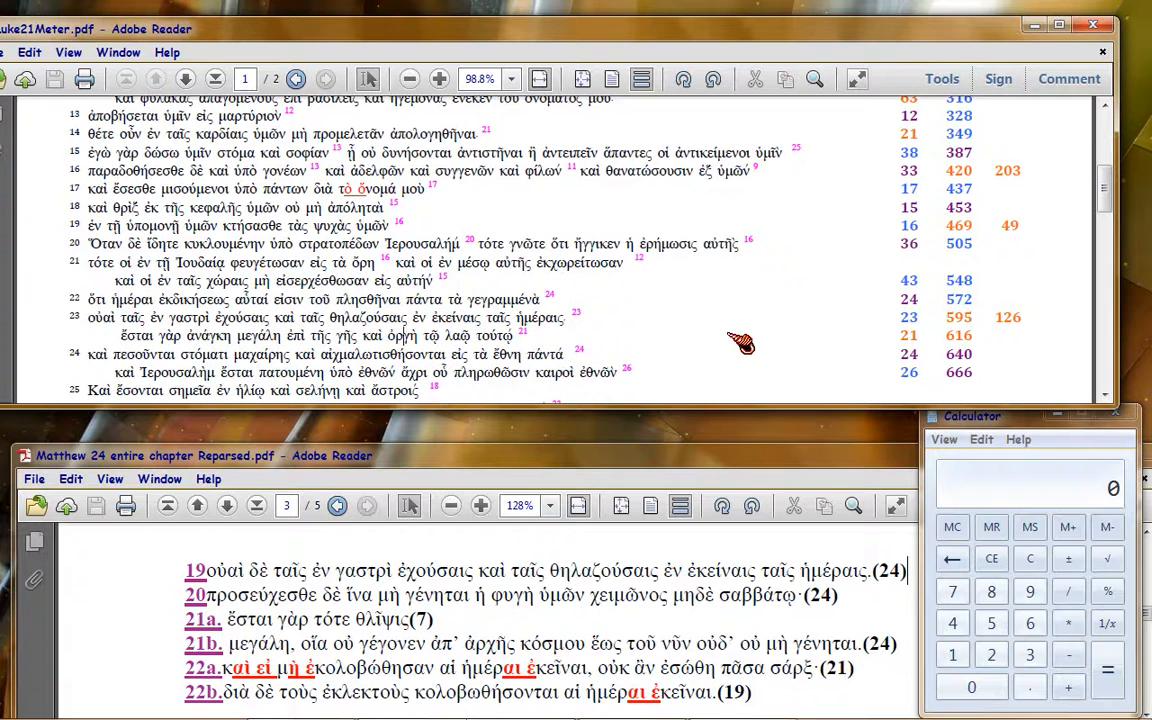
mouse_move(924, 336)
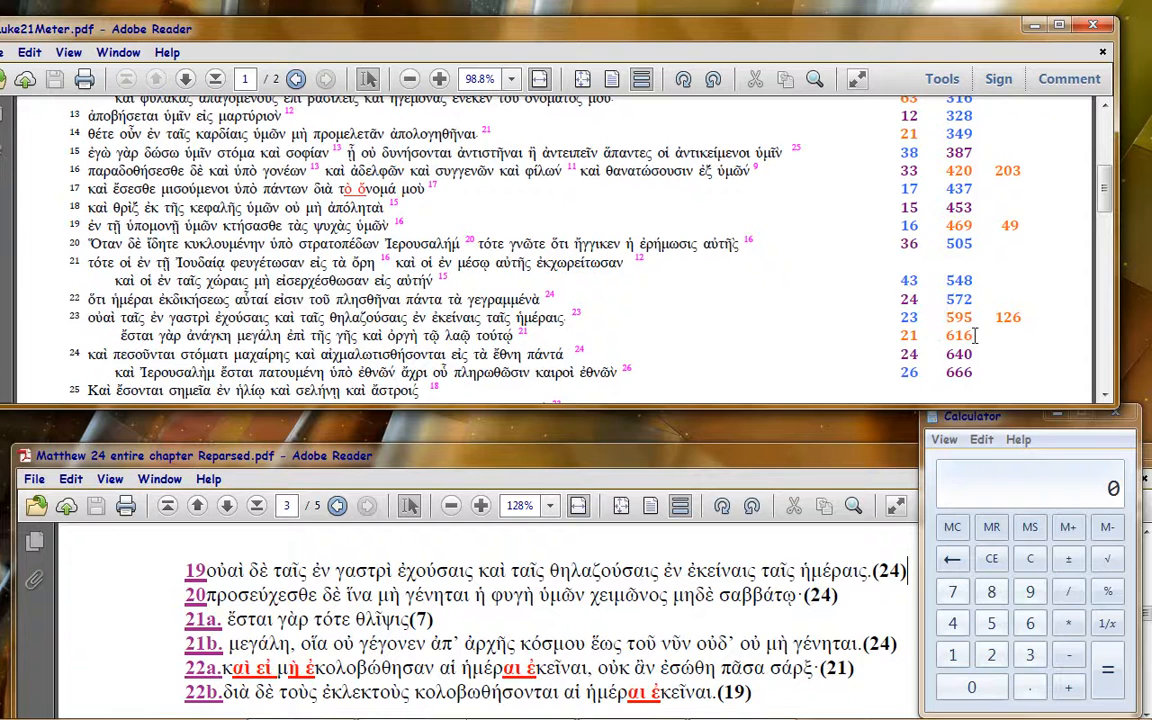
mouse_move(928, 336)
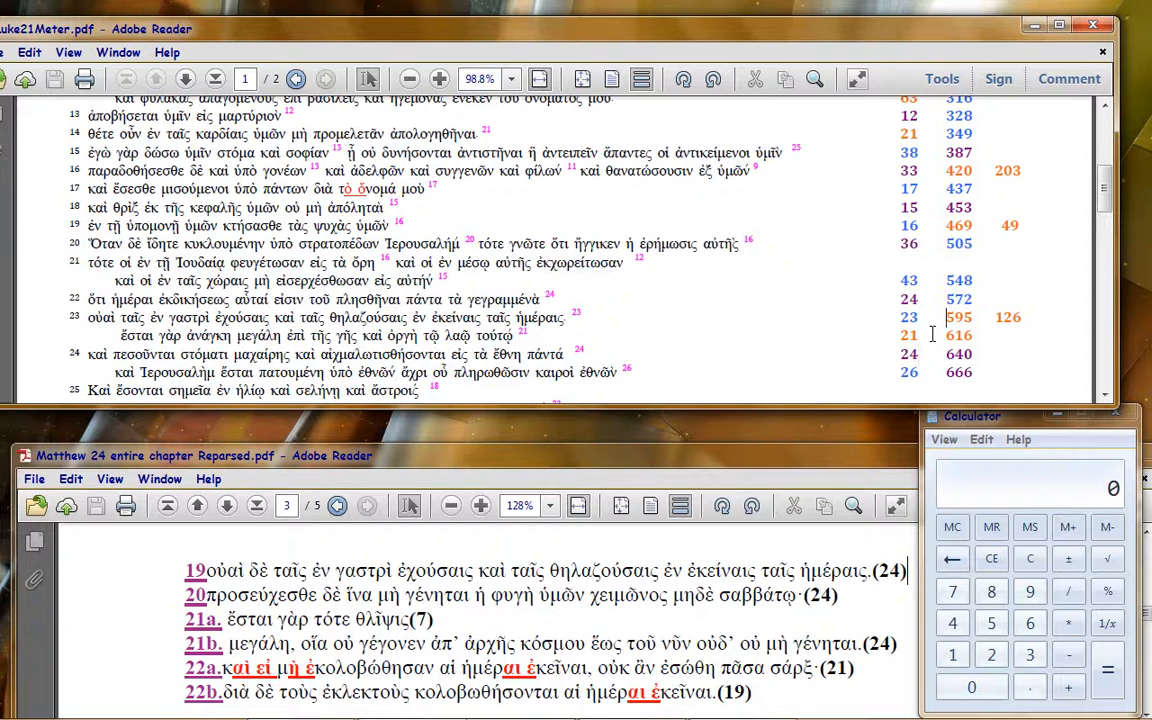
mouse_move(978, 334)
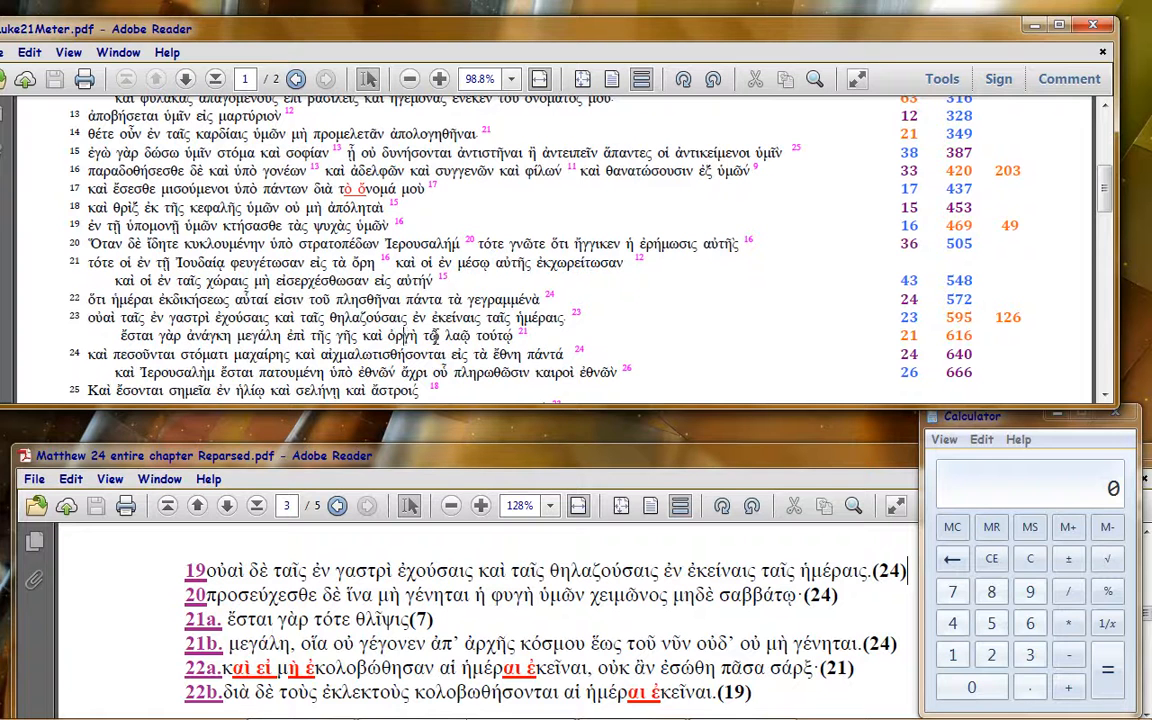
- Scroll down to verse 26, bringing the row counting 41, 707 and 91 into view
double_click(402, 336)
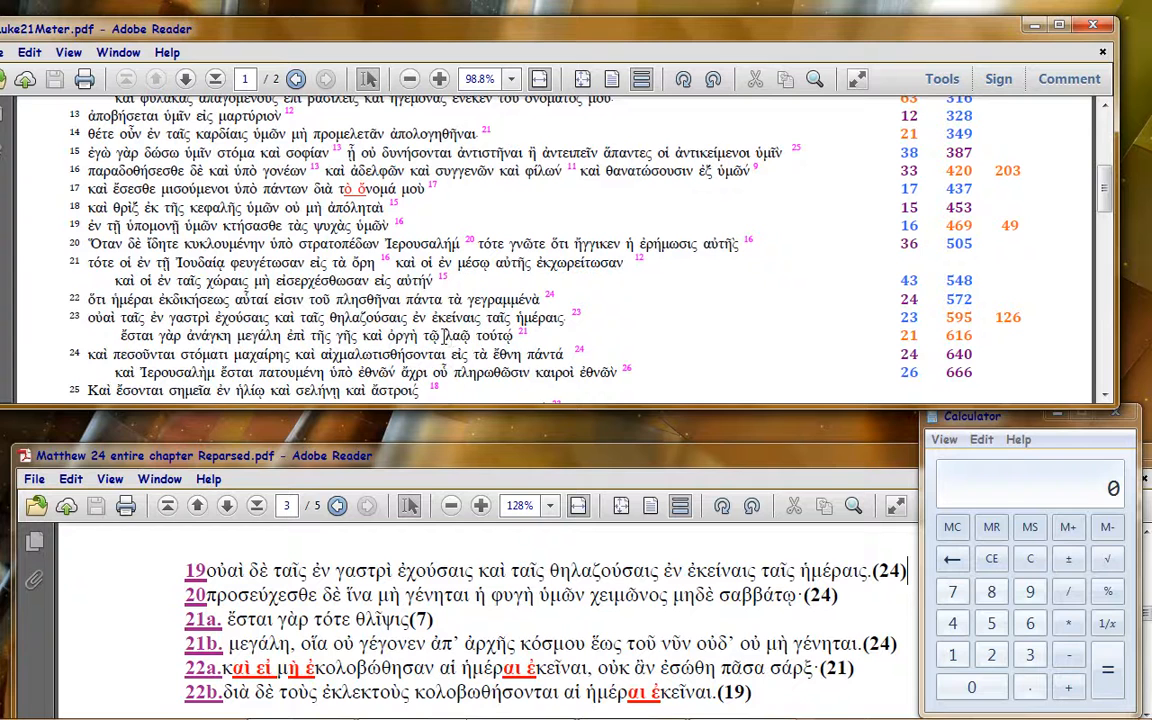
double_click(476, 336)
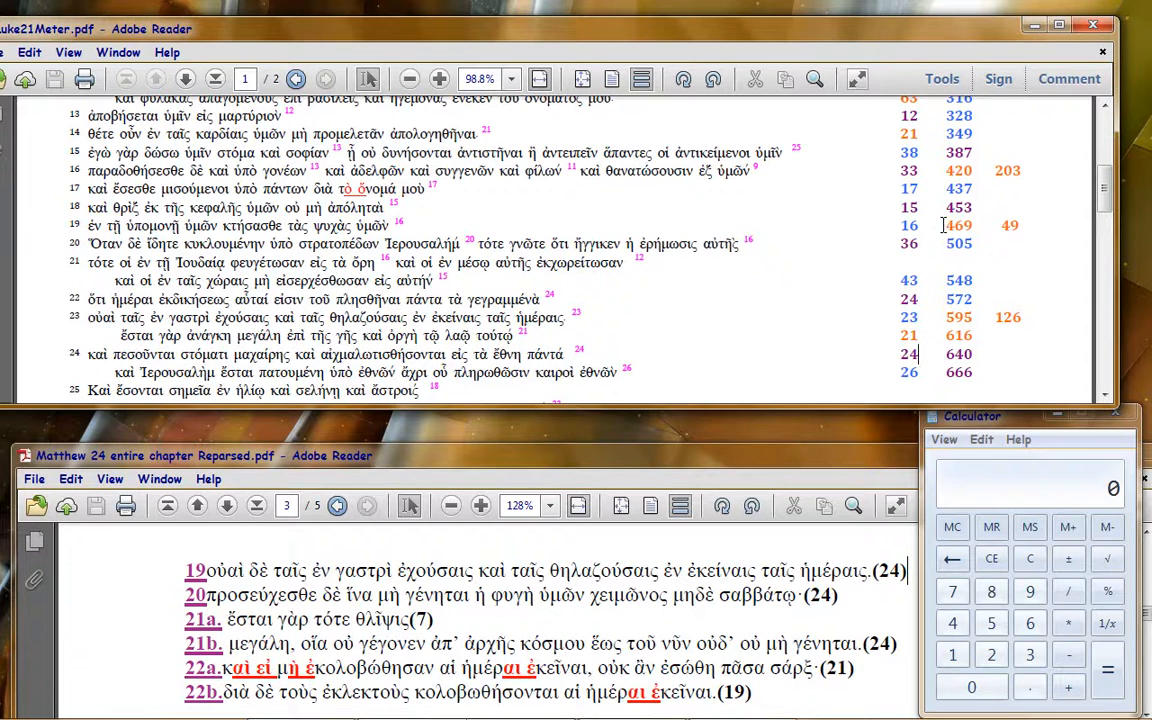
mouse_move(932, 330)
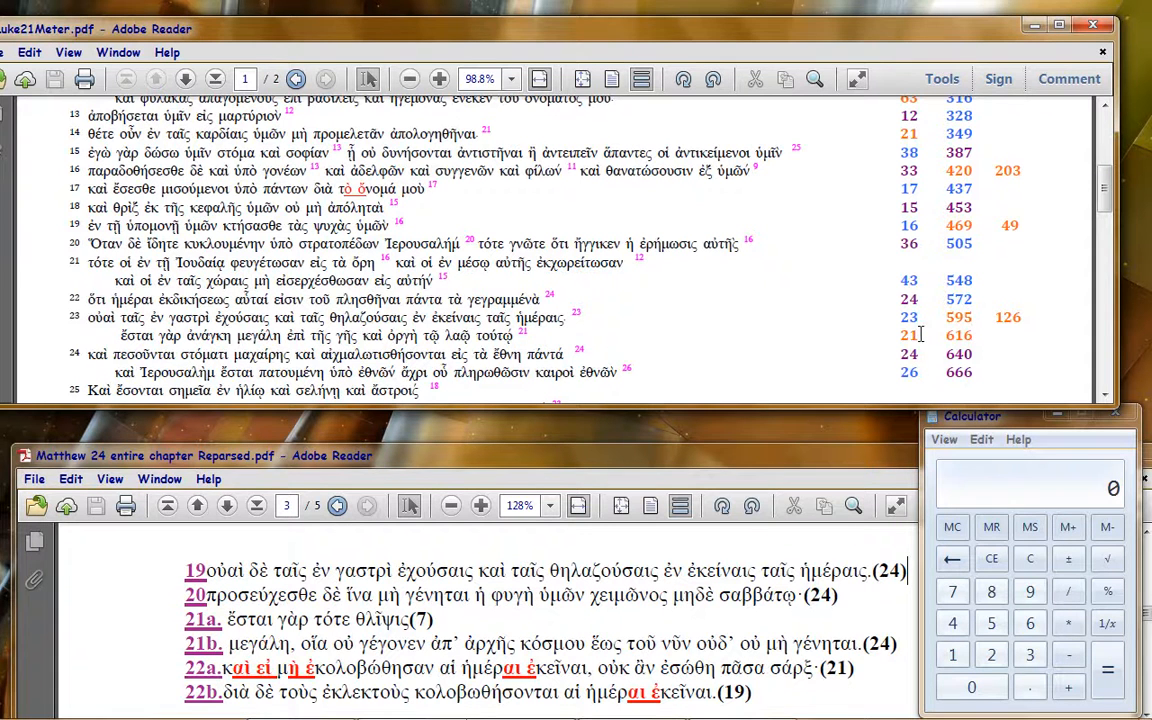
mouse_move(880, 348)
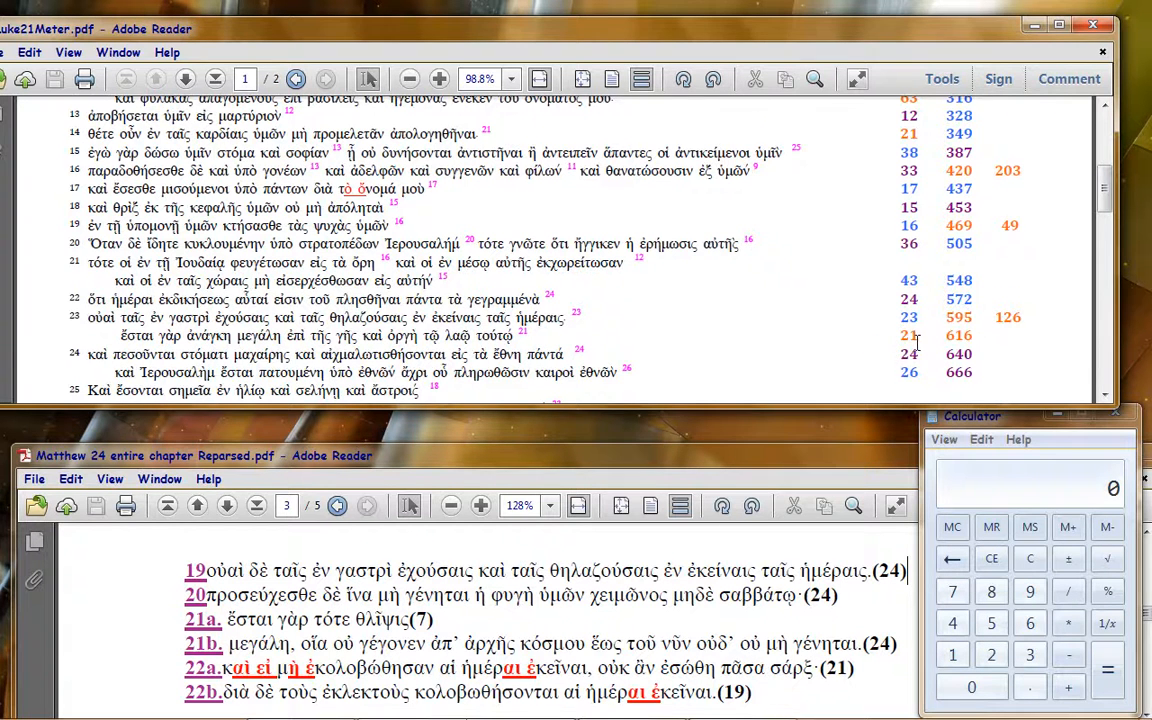
scroll(down, 3)
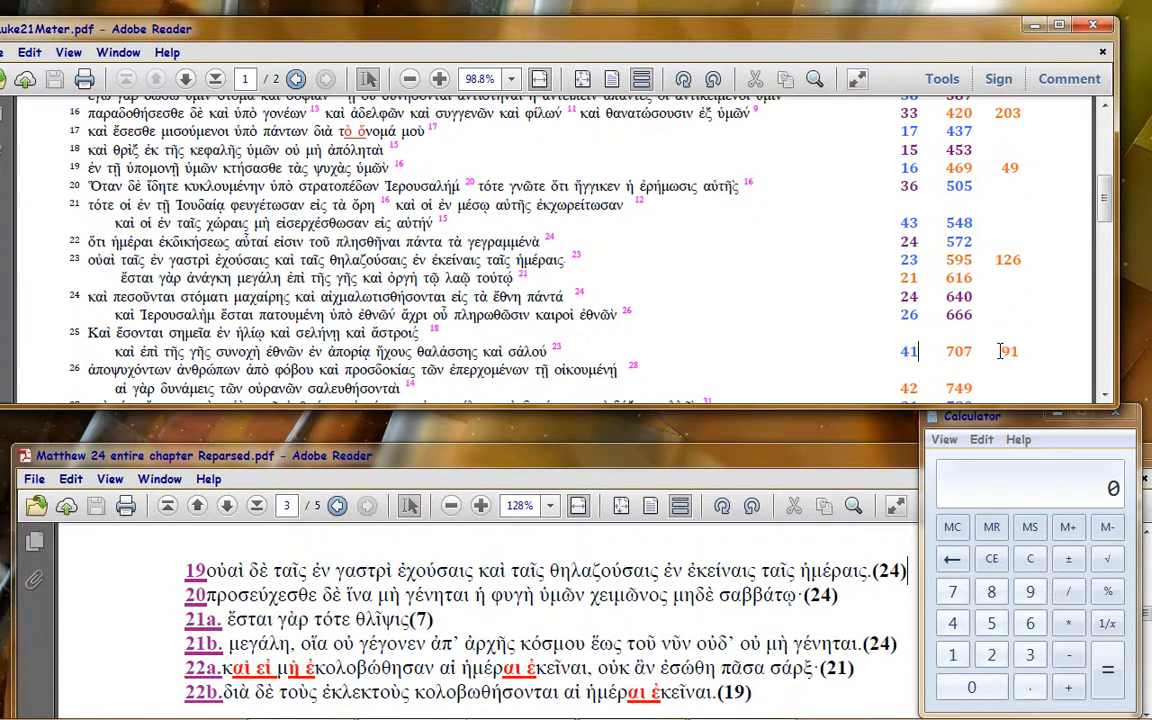
mouse_move(896, 318)
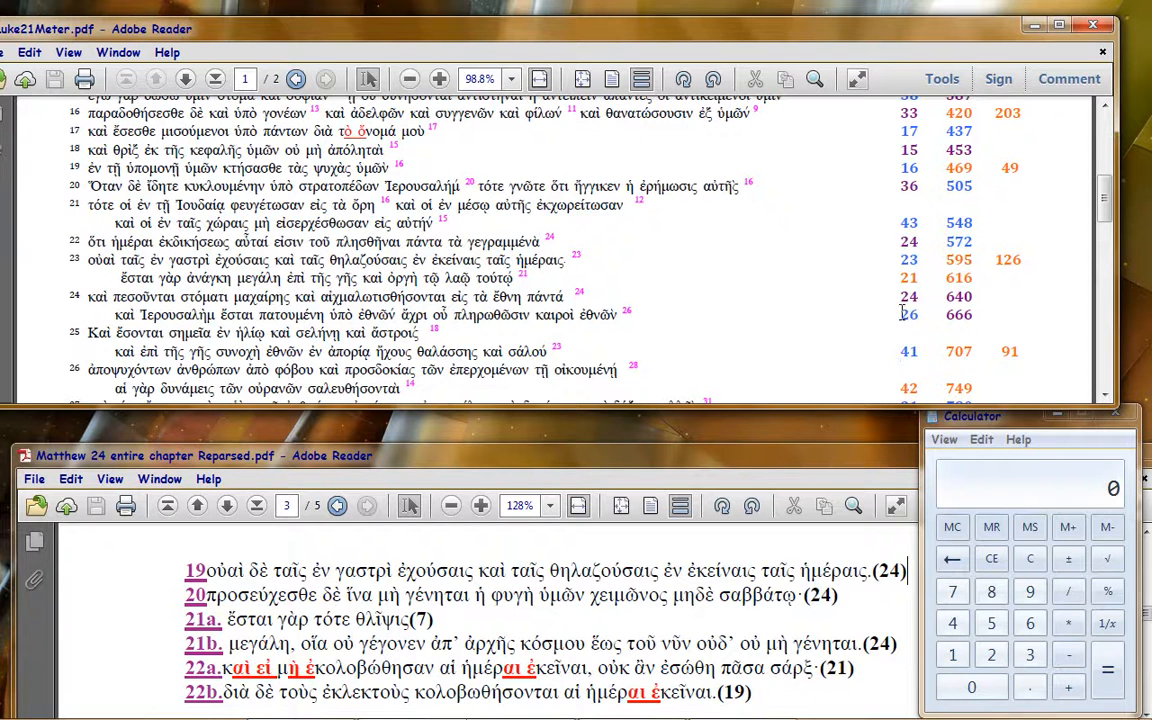
mouse_move(1024, 348)
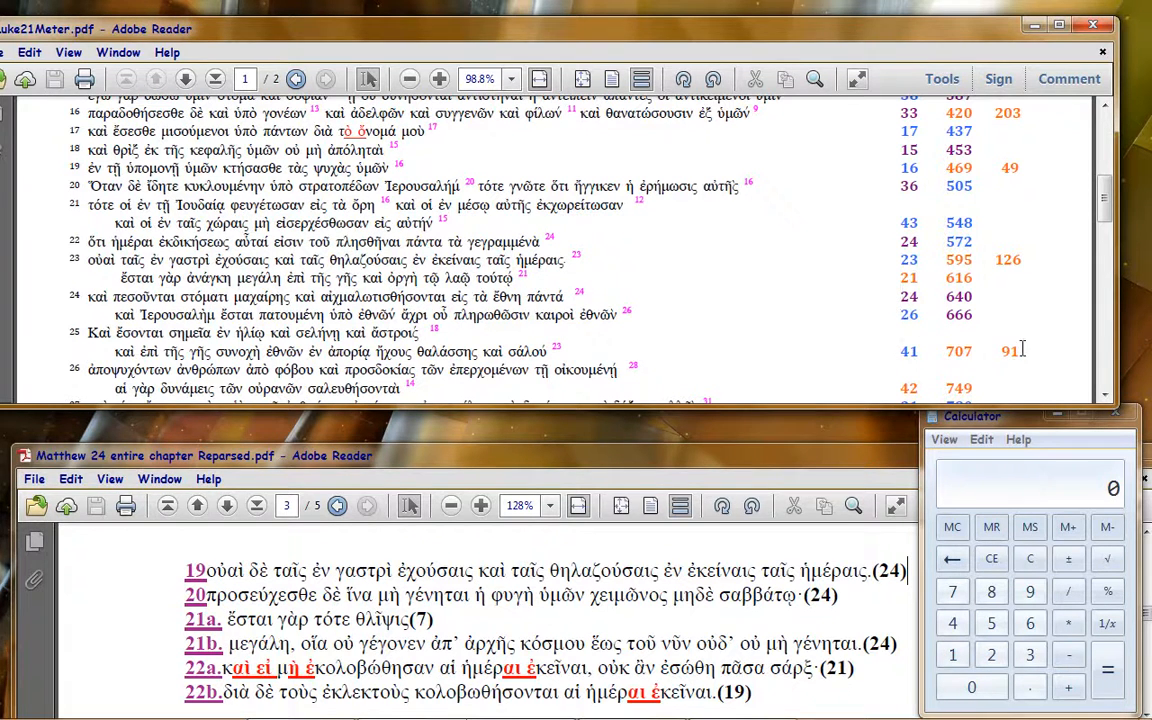
mouse_move(1064, 374)
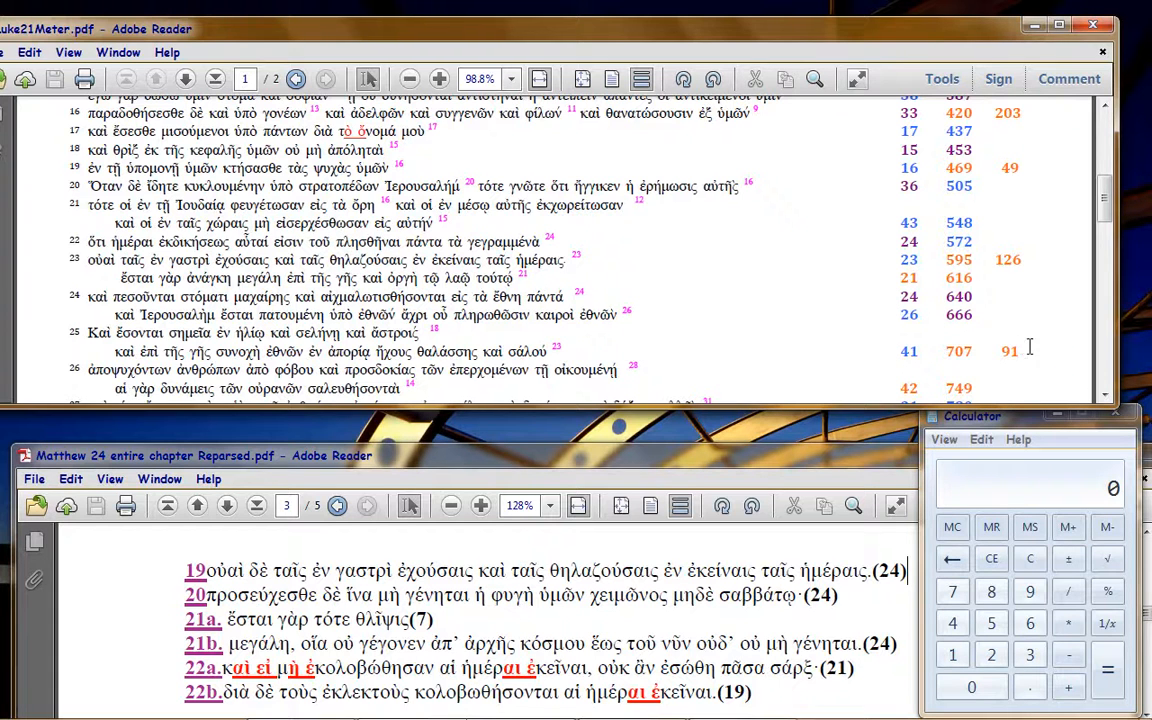
mouse_move(896, 278)
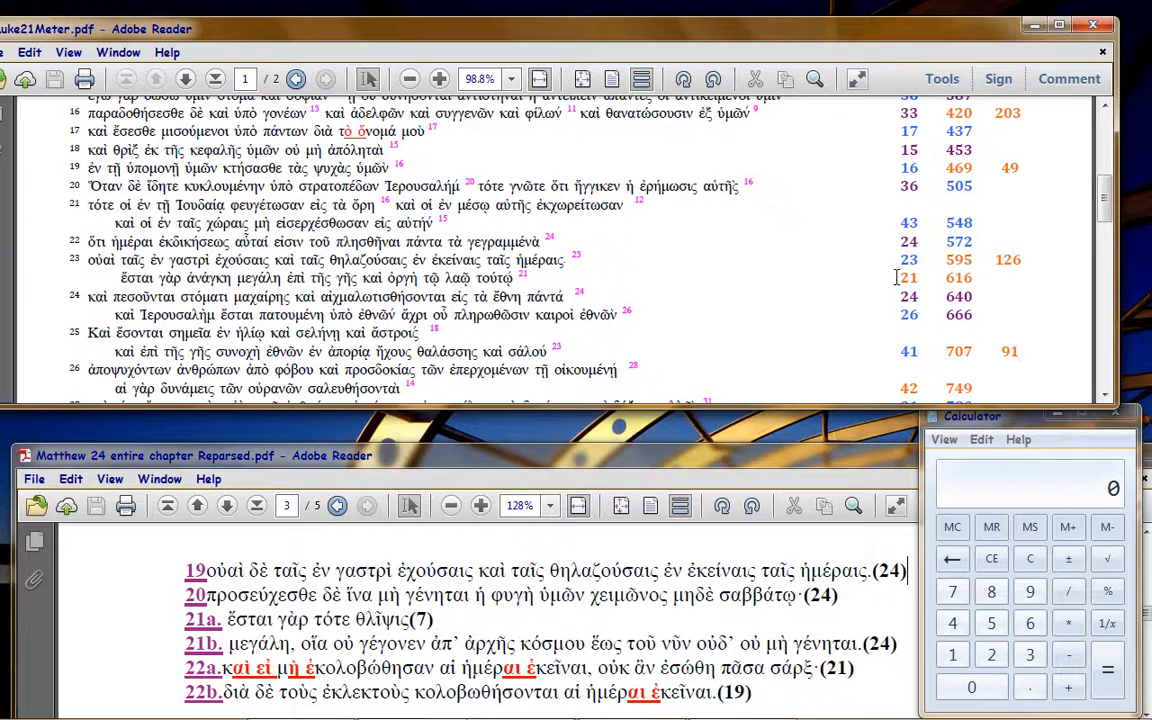
mouse_move(856, 390)
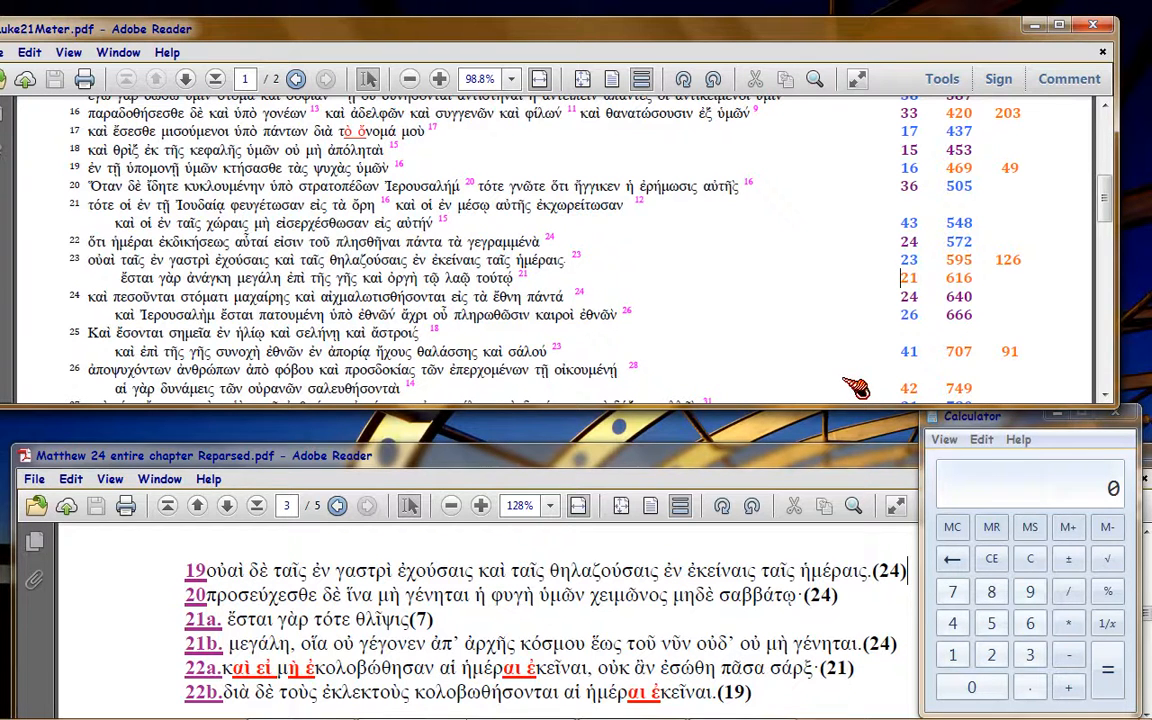
mouse_move(1048, 360)
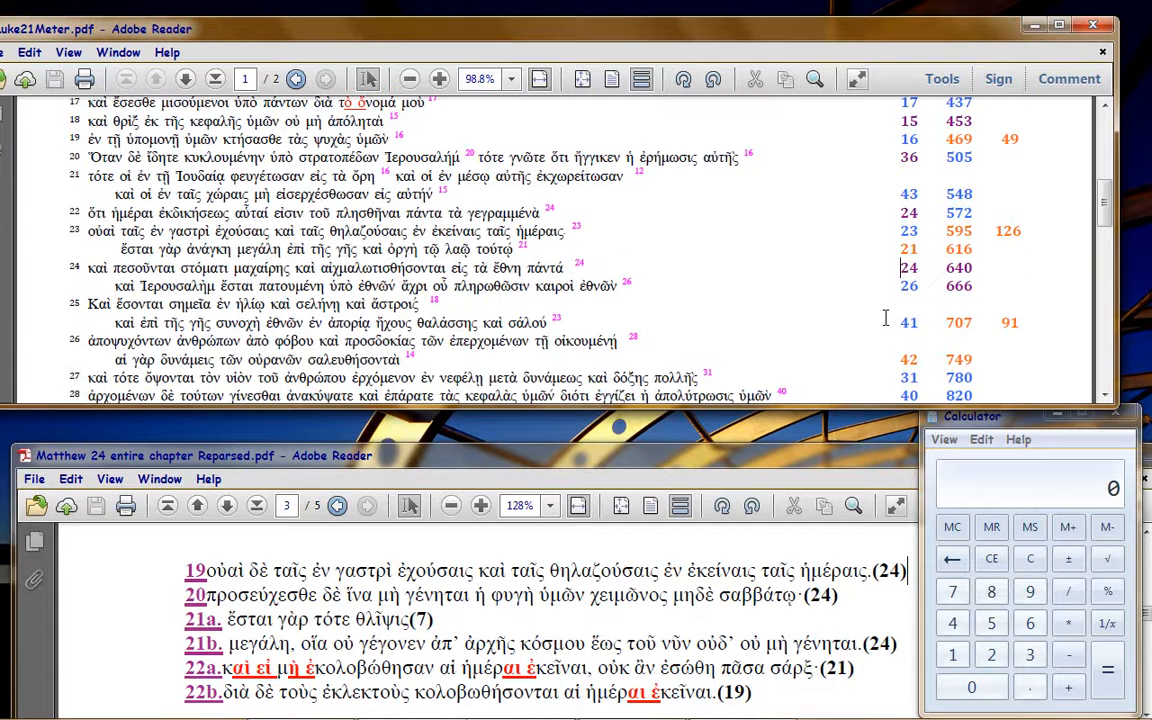
scroll(down, 3)
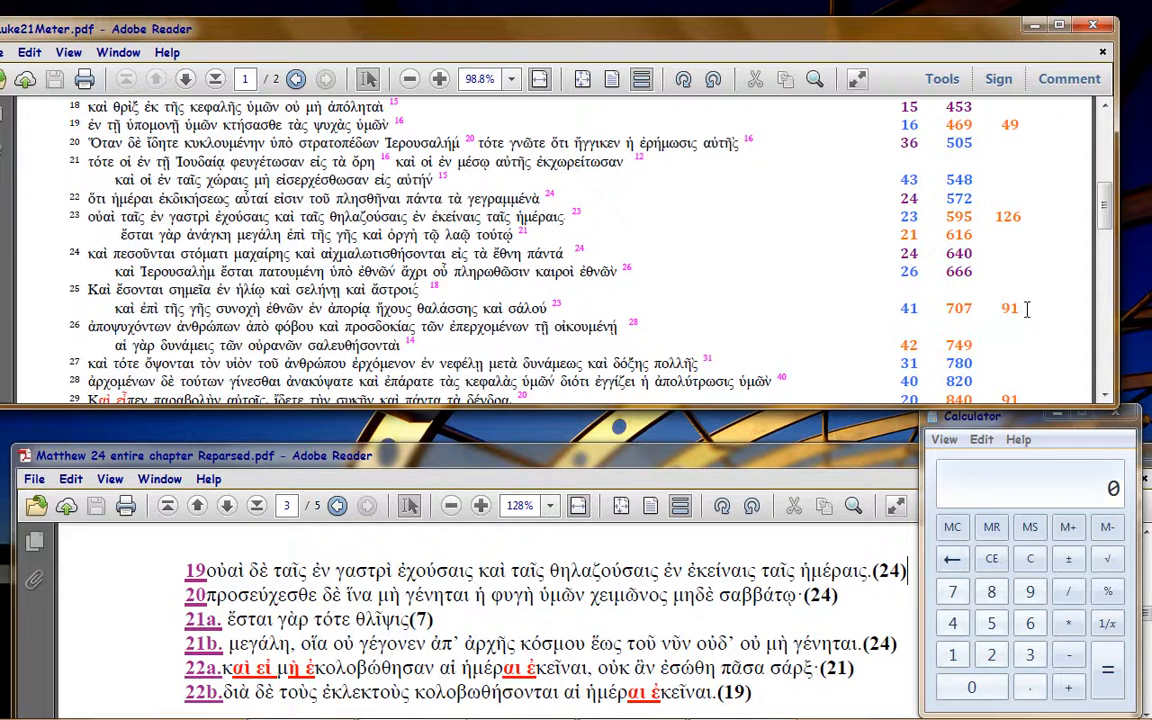
mouse_move(1080, 338)
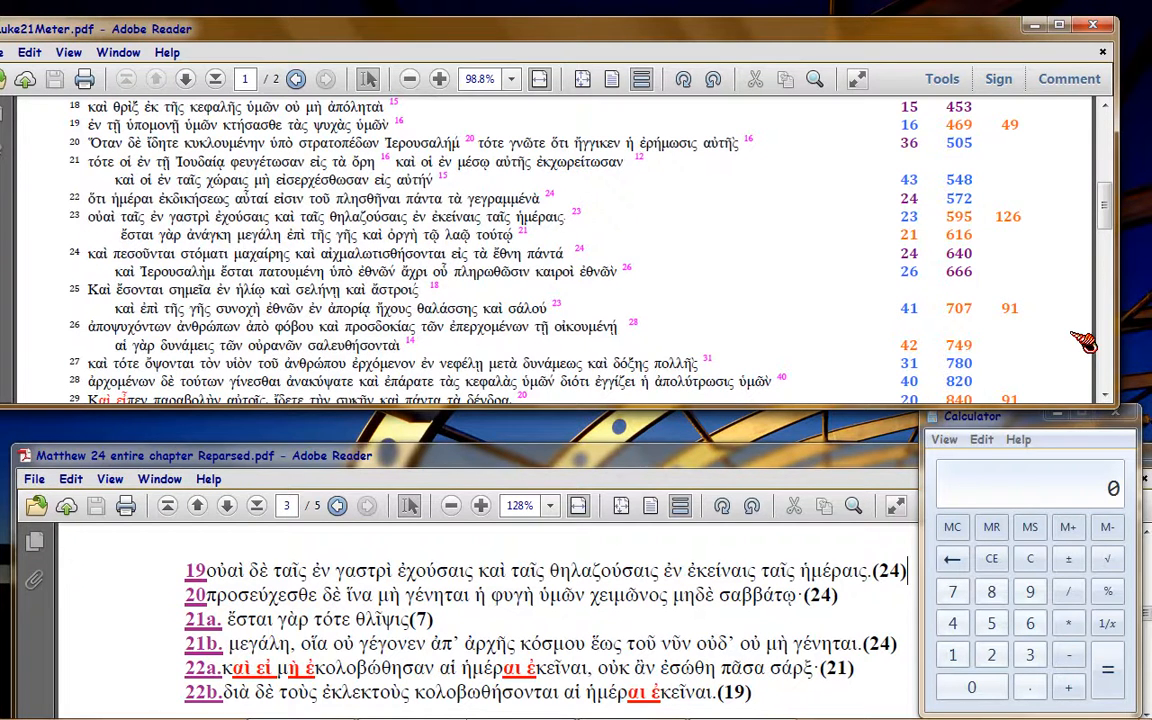
scroll(down, 3)
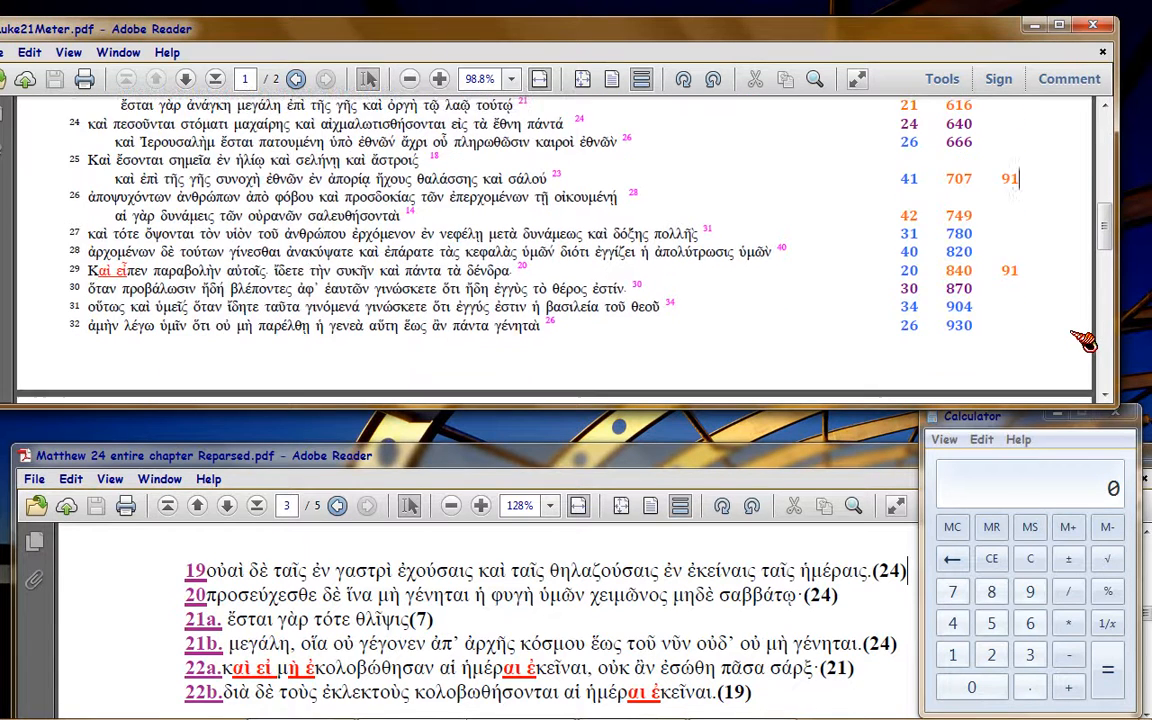
scroll(down, 3)
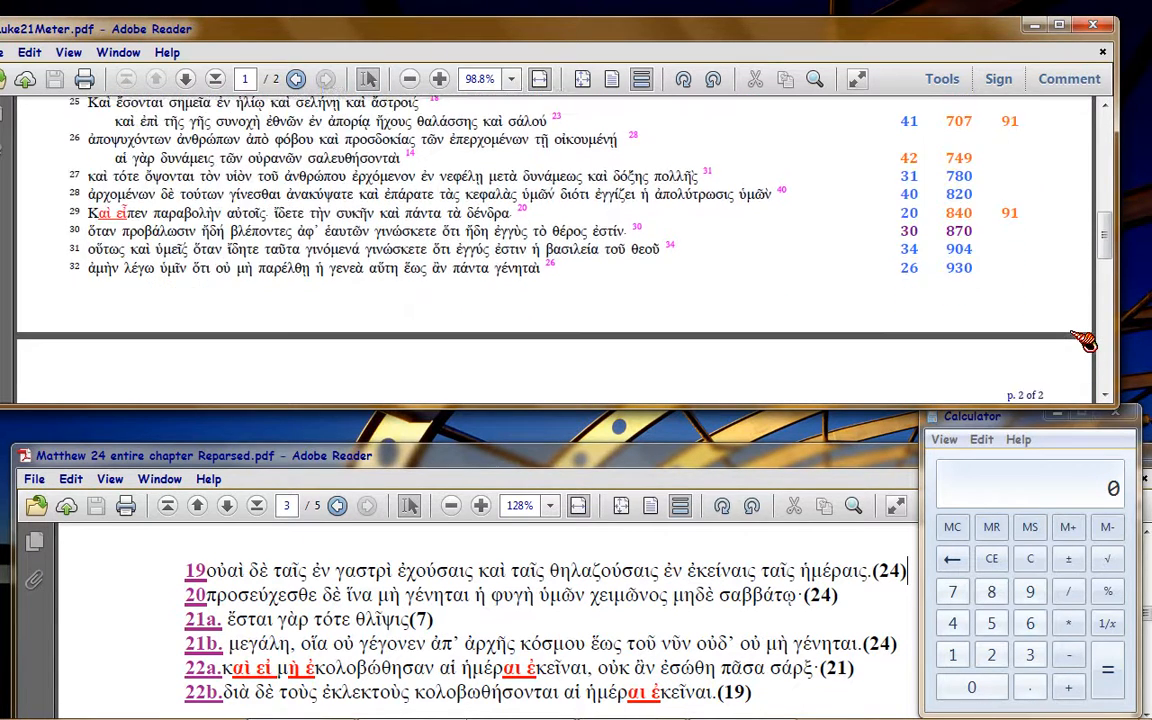
mouse_move(796, 290)
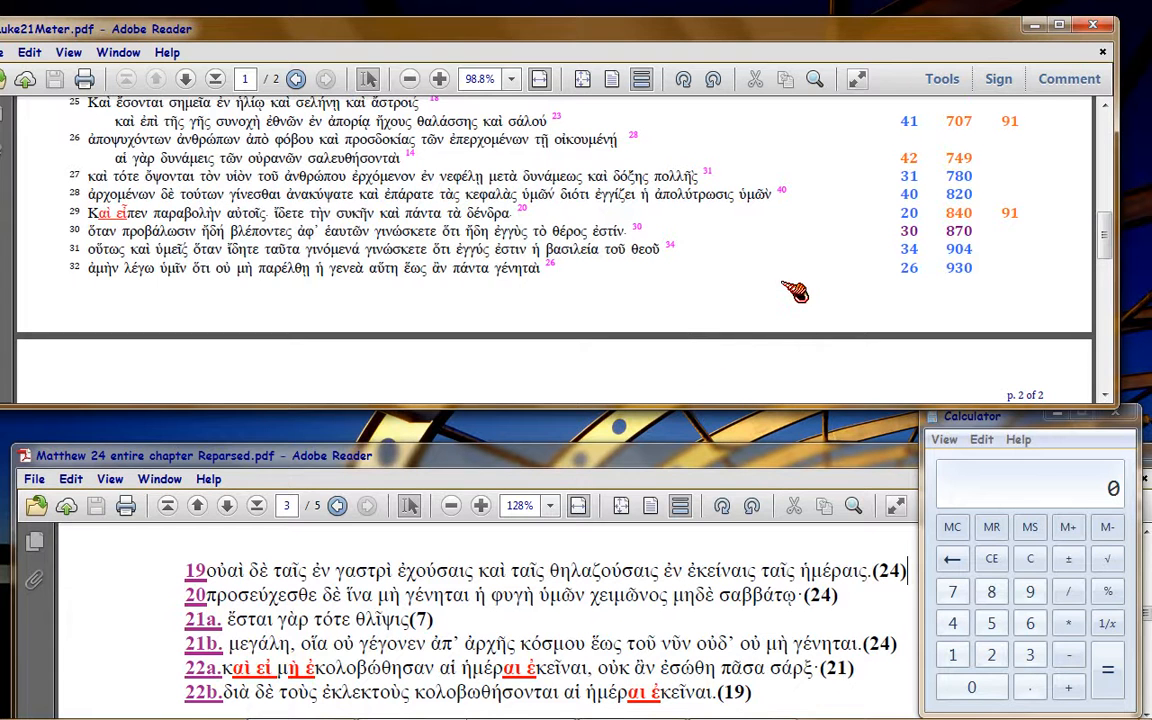
mouse_move(776, 308)
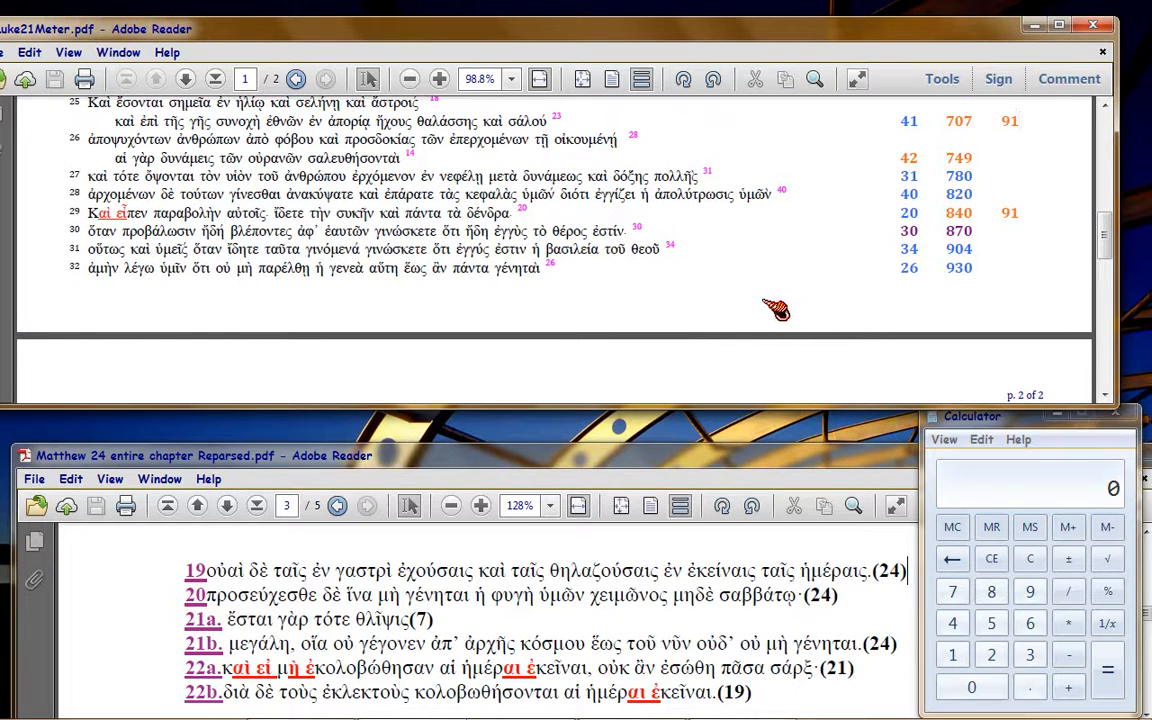
mouse_move(850, 260)
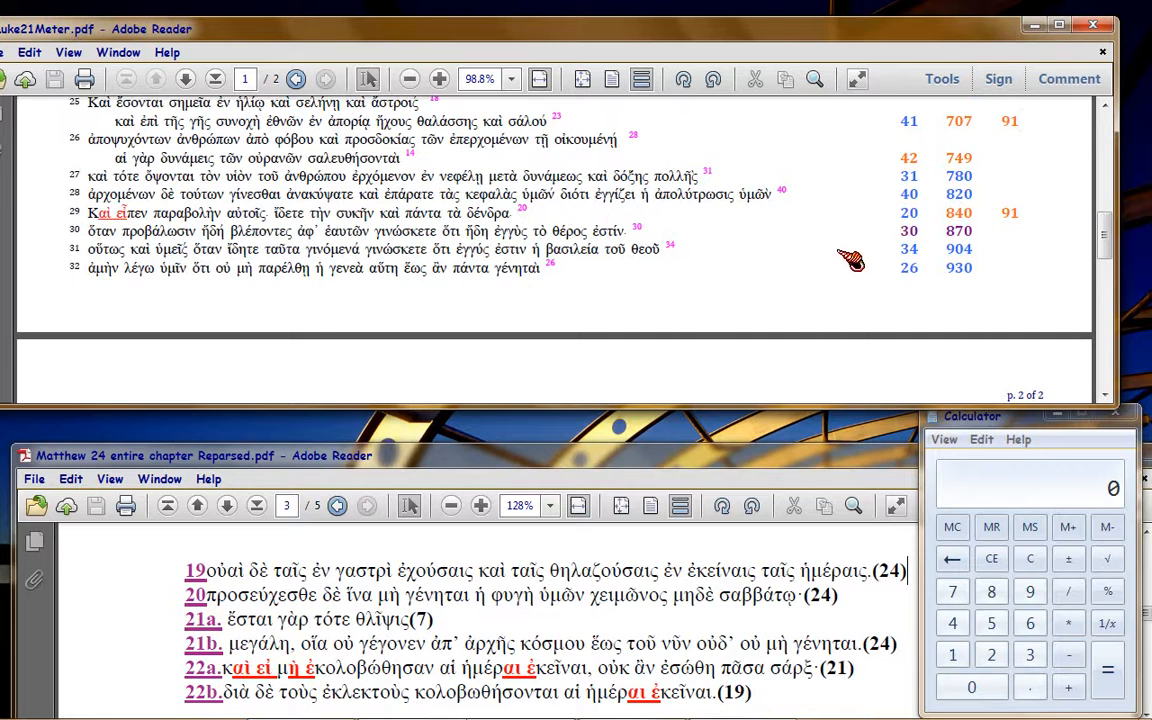
mouse_move(896, 156)
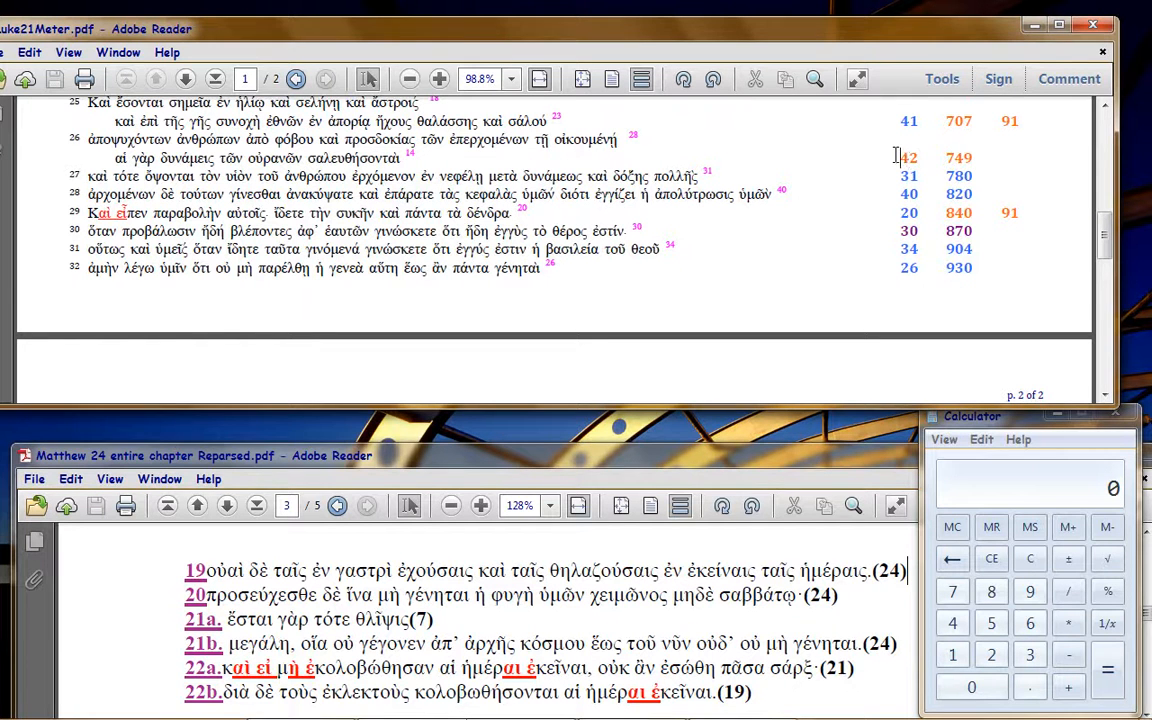
mouse_move(870, 230)
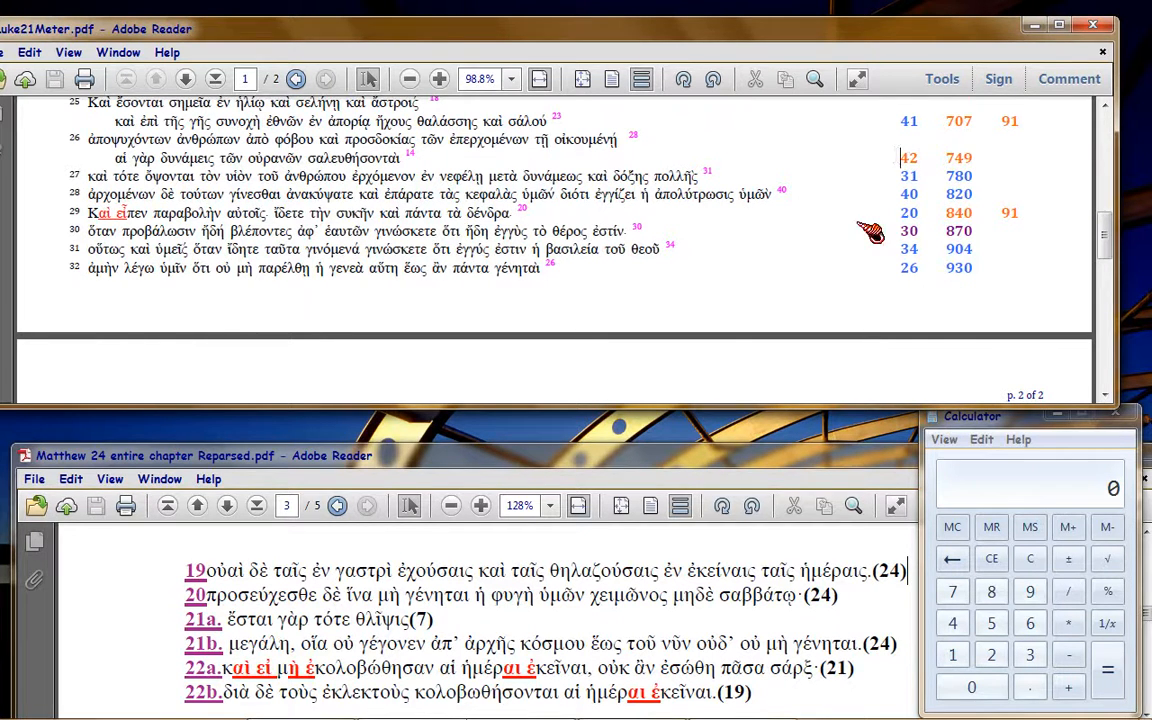
mouse_move(928, 156)
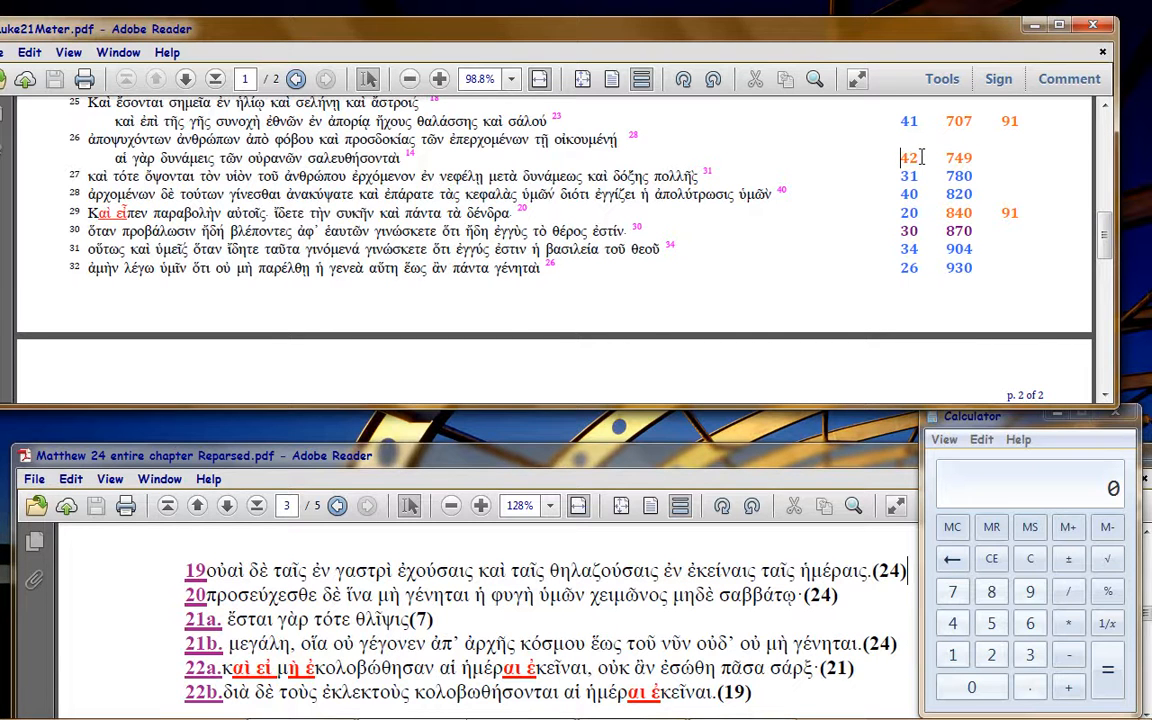
mouse_move(938, 128)
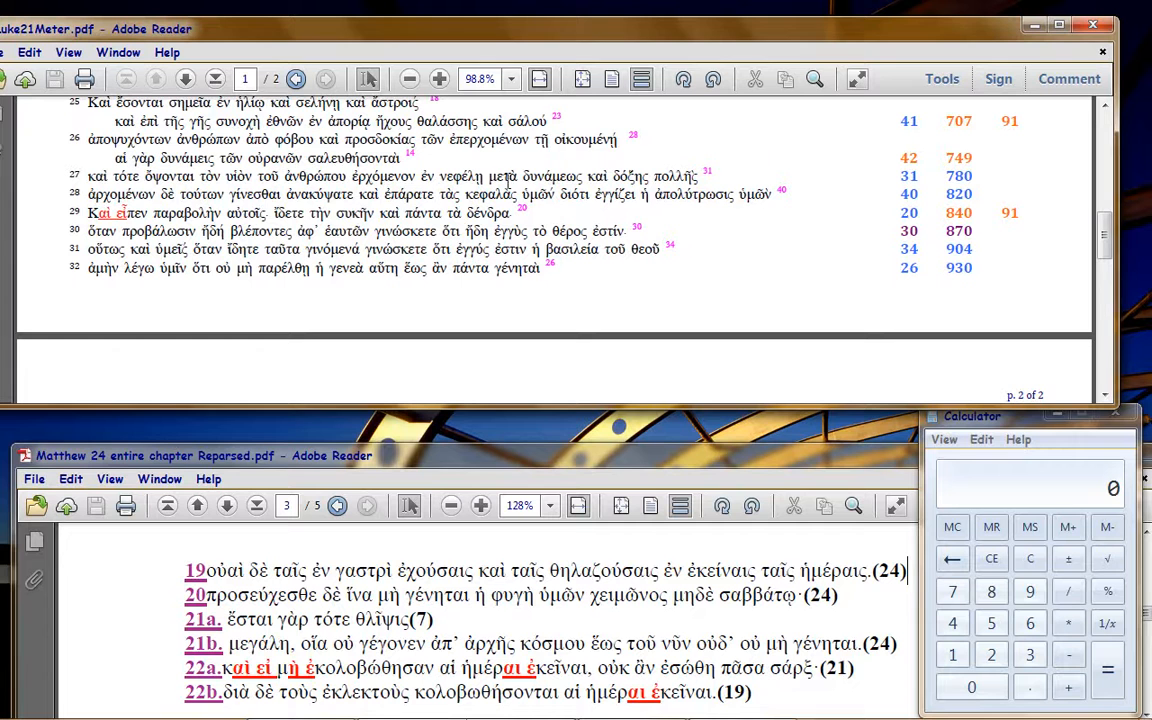
- Scroll up to reveal verse 24's rows with cumulative counts 640 and 666
scroll(up, 3)
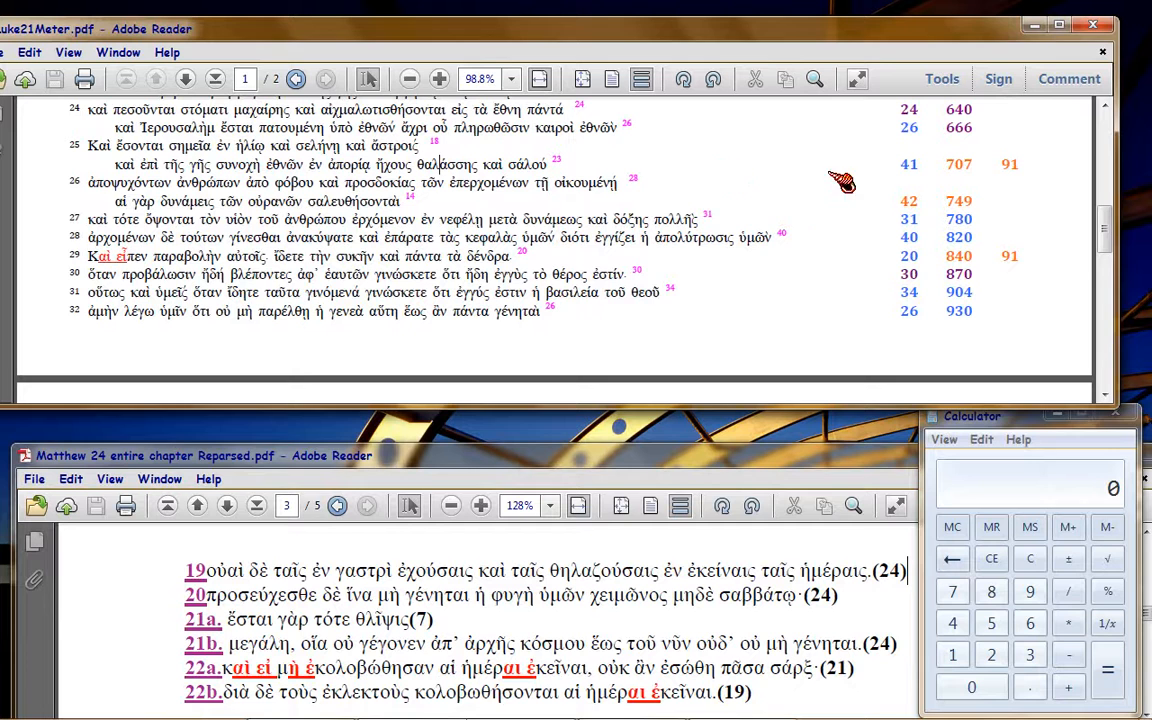
mouse_move(684, 178)
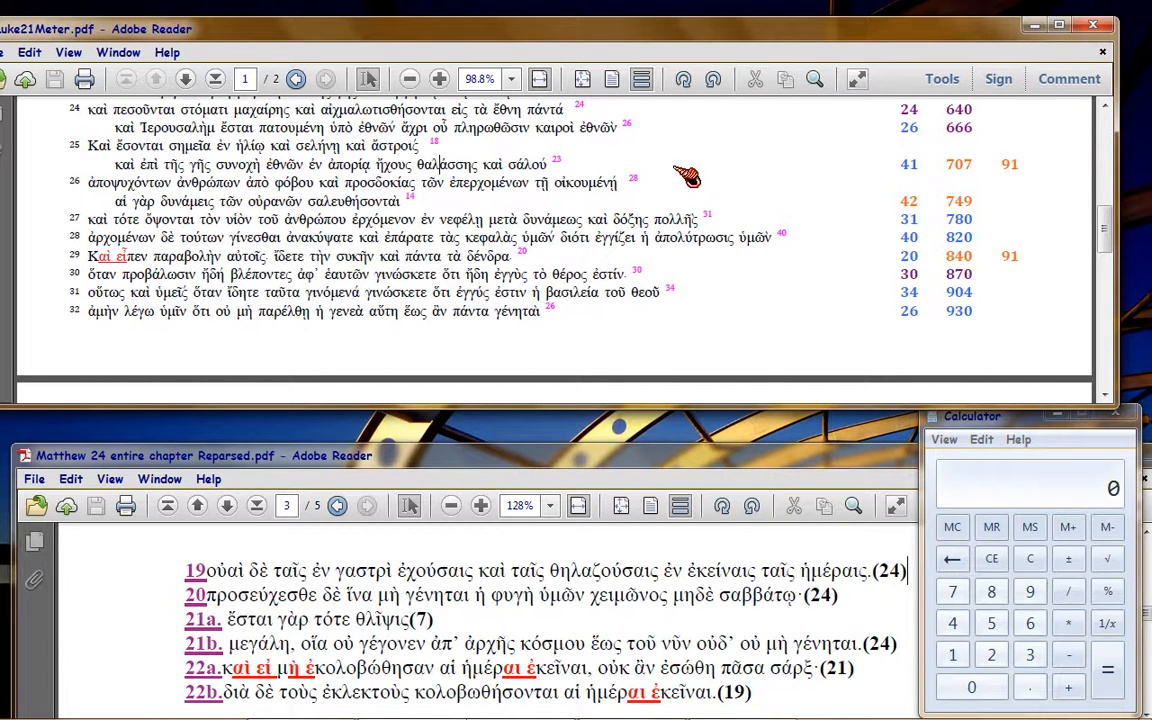
mouse_move(700, 176)
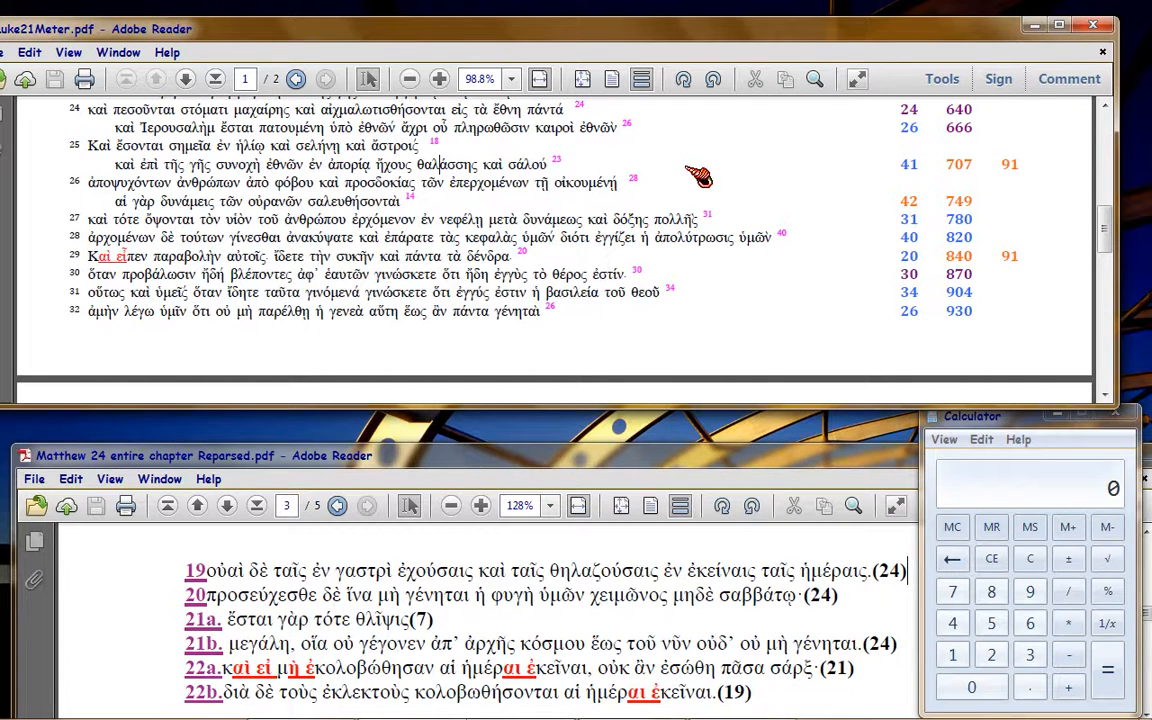
mouse_move(944, 164)
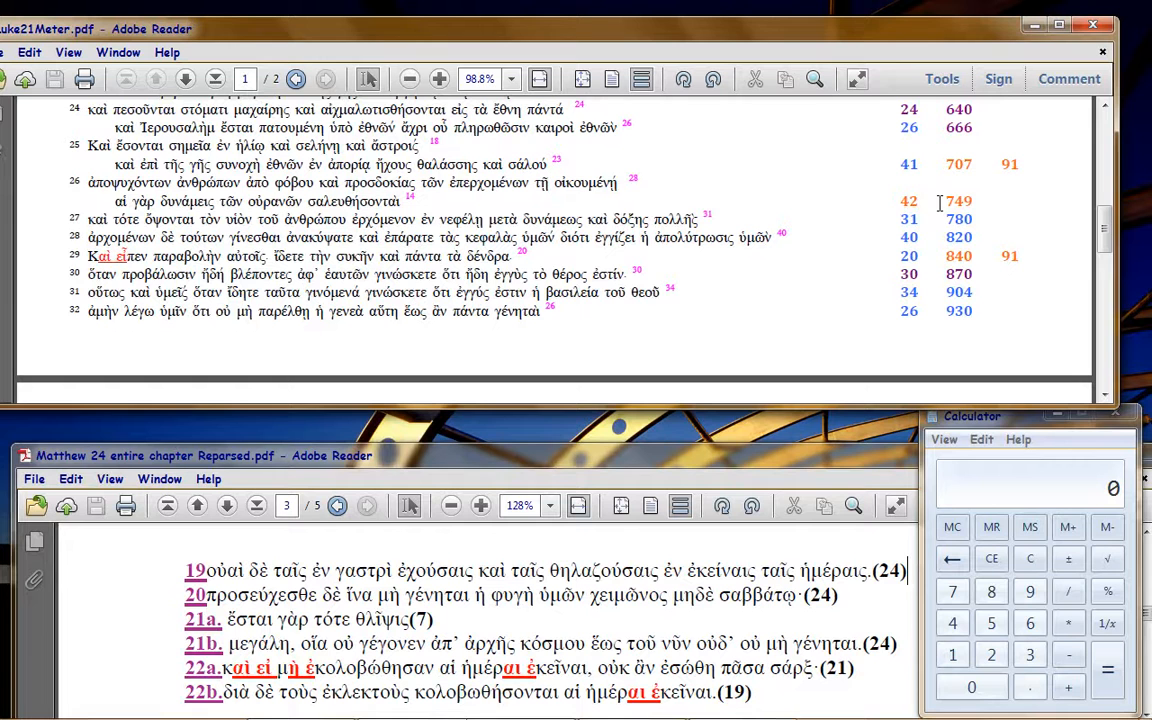
mouse_move(980, 202)
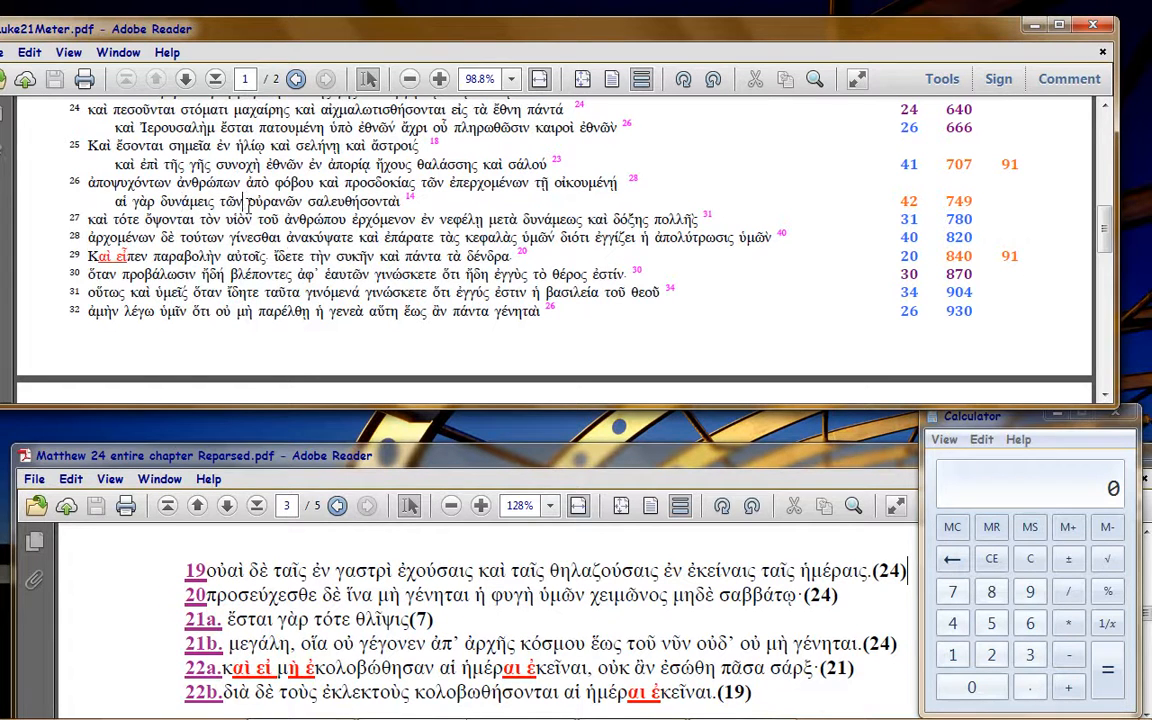
mouse_move(1056, 200)
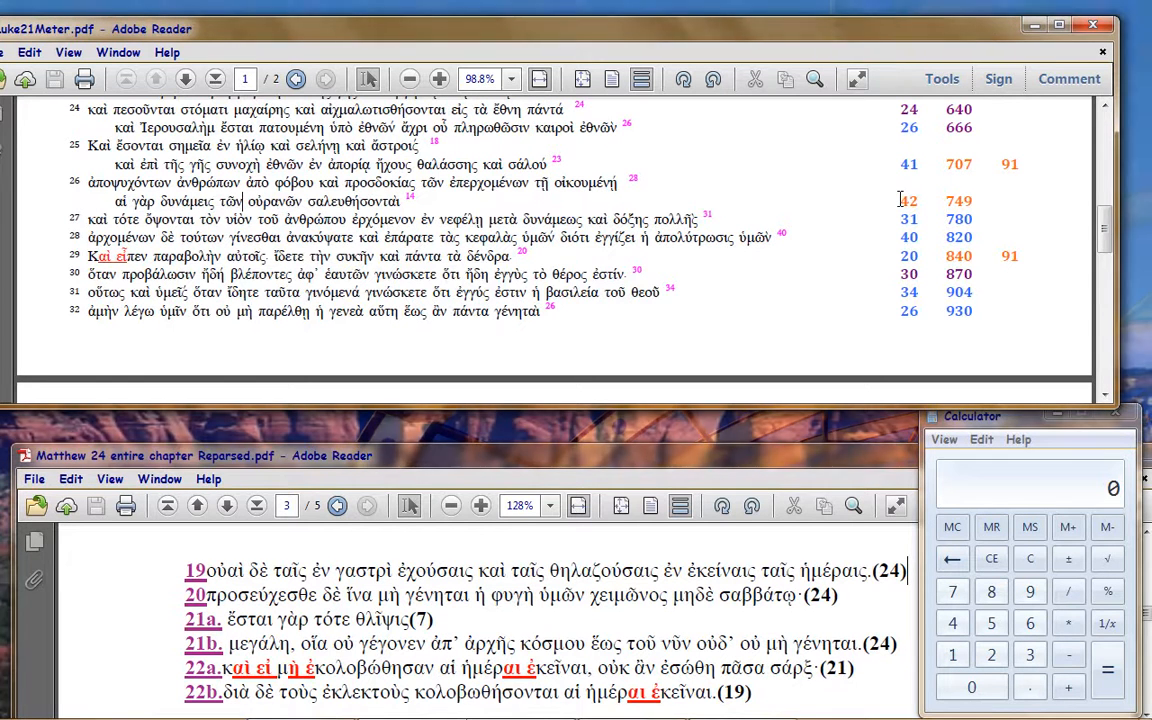
mouse_move(1044, 222)
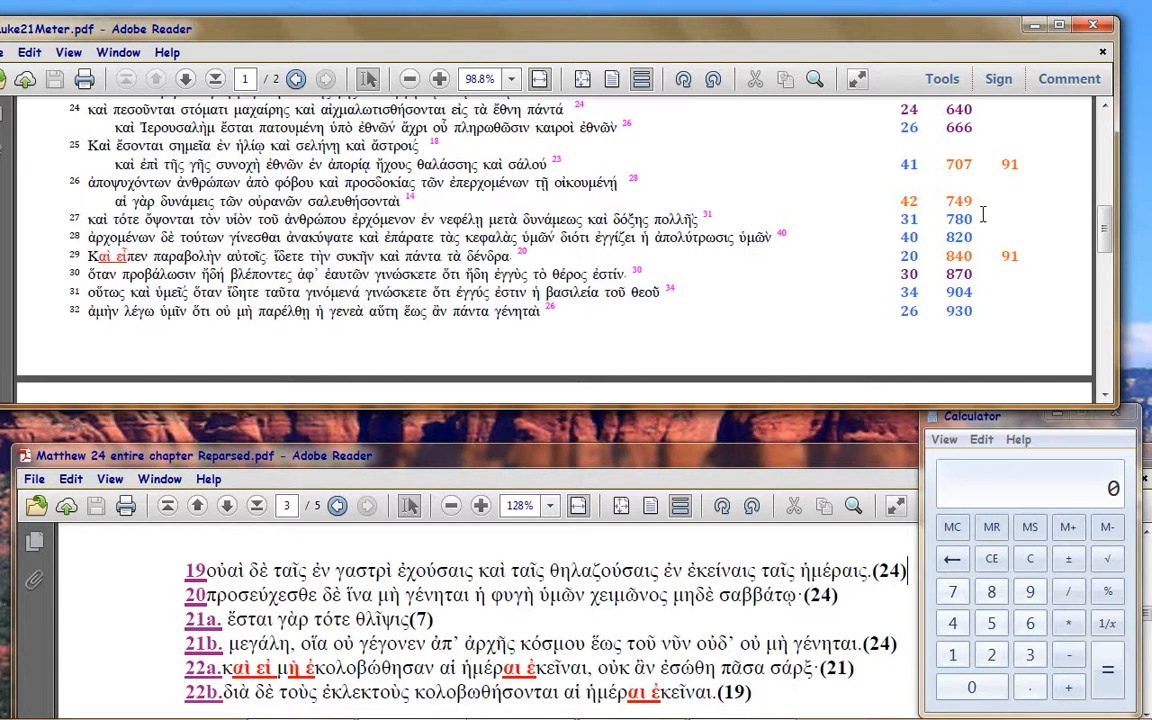
mouse_move(860, 220)
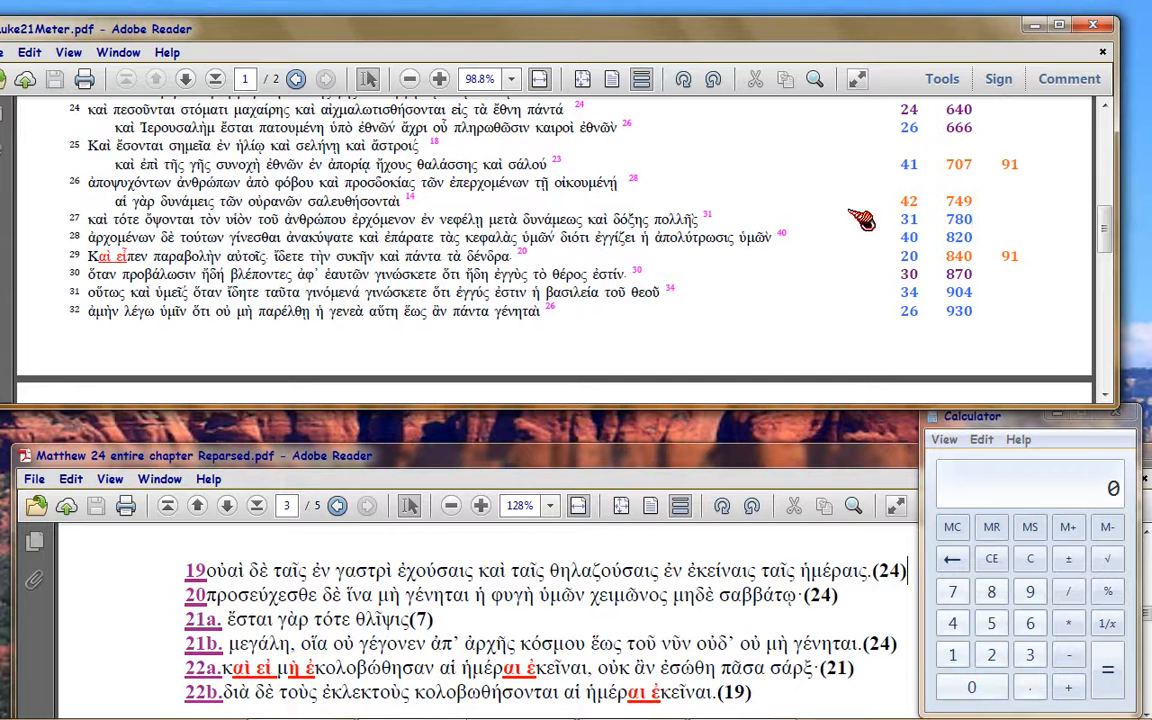
mouse_move(756, 216)
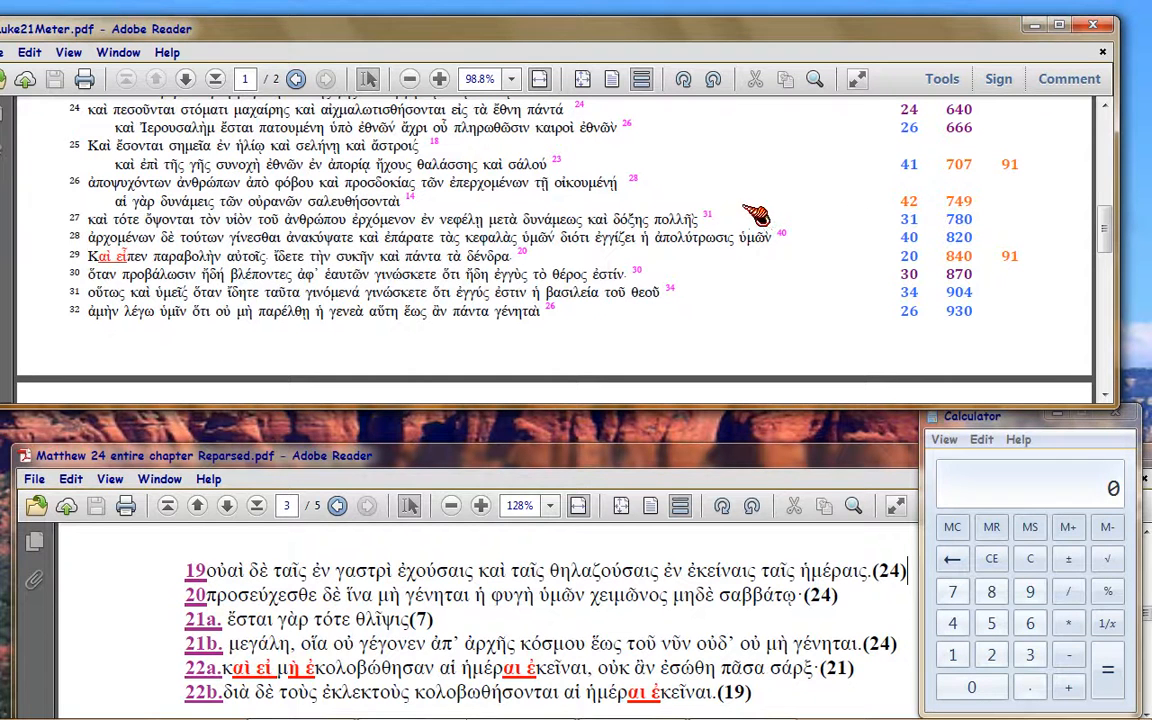
mouse_move(900, 216)
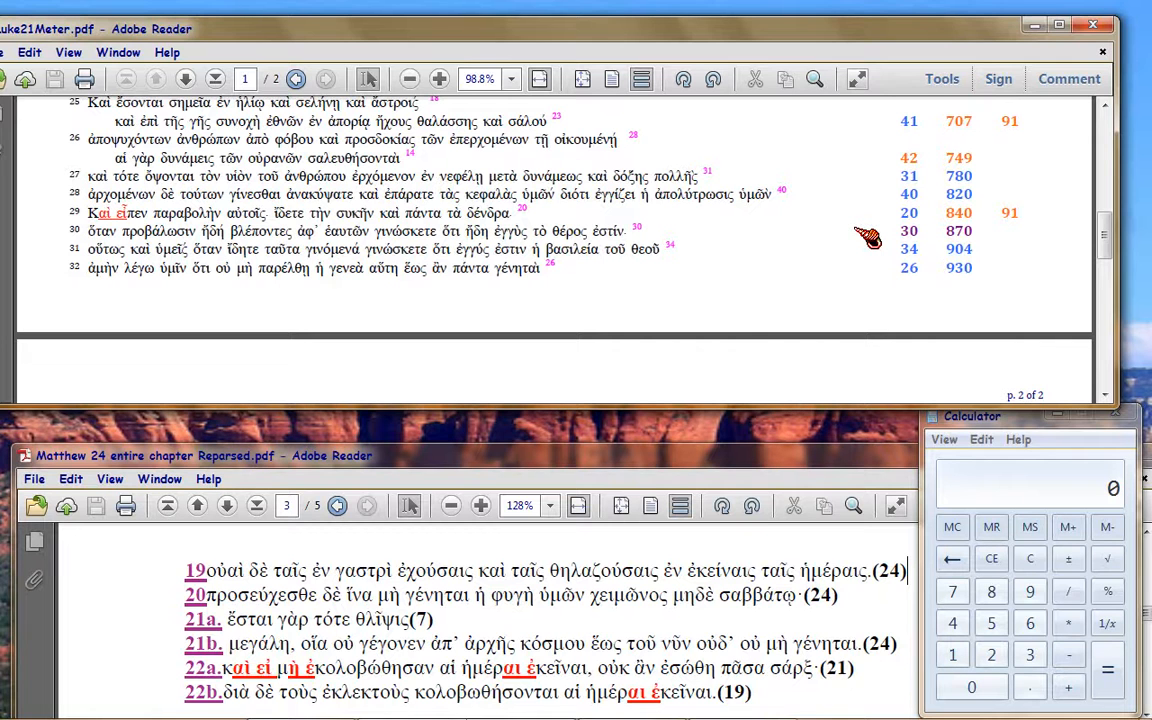
mouse_move(938, 214)
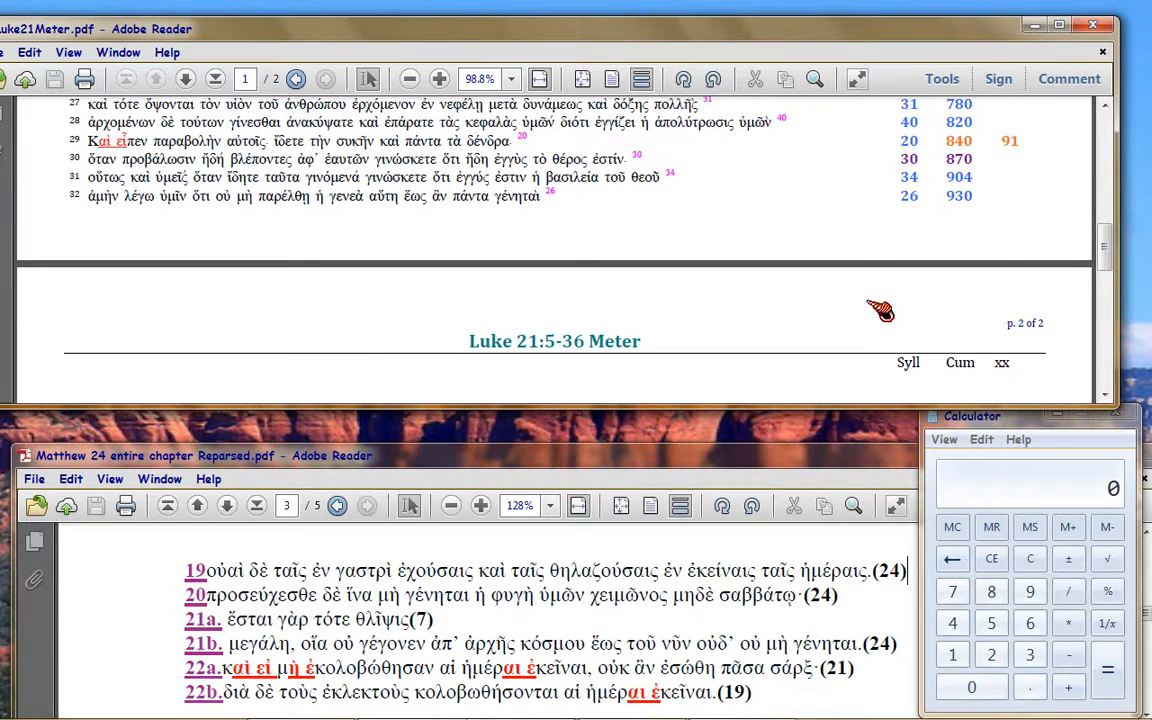
- Advance to page 2 showing verses 33–36 with cumulative counts 954 to 1085
click(184, 80)
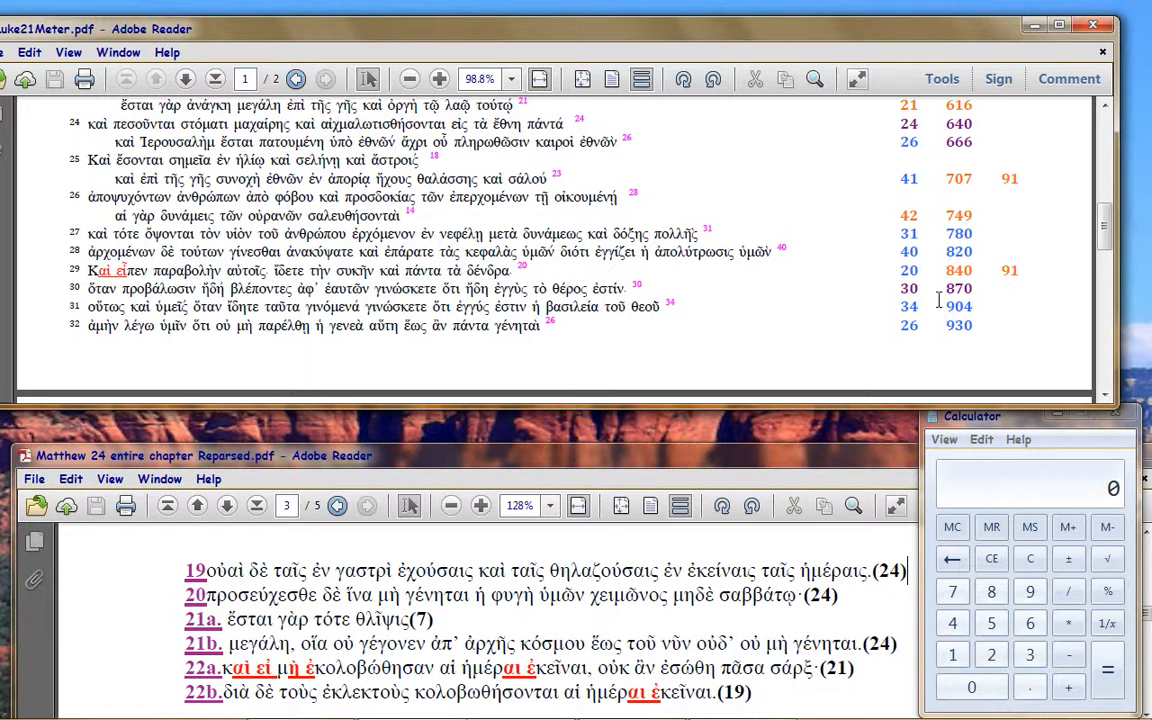
mouse_move(778, 332)
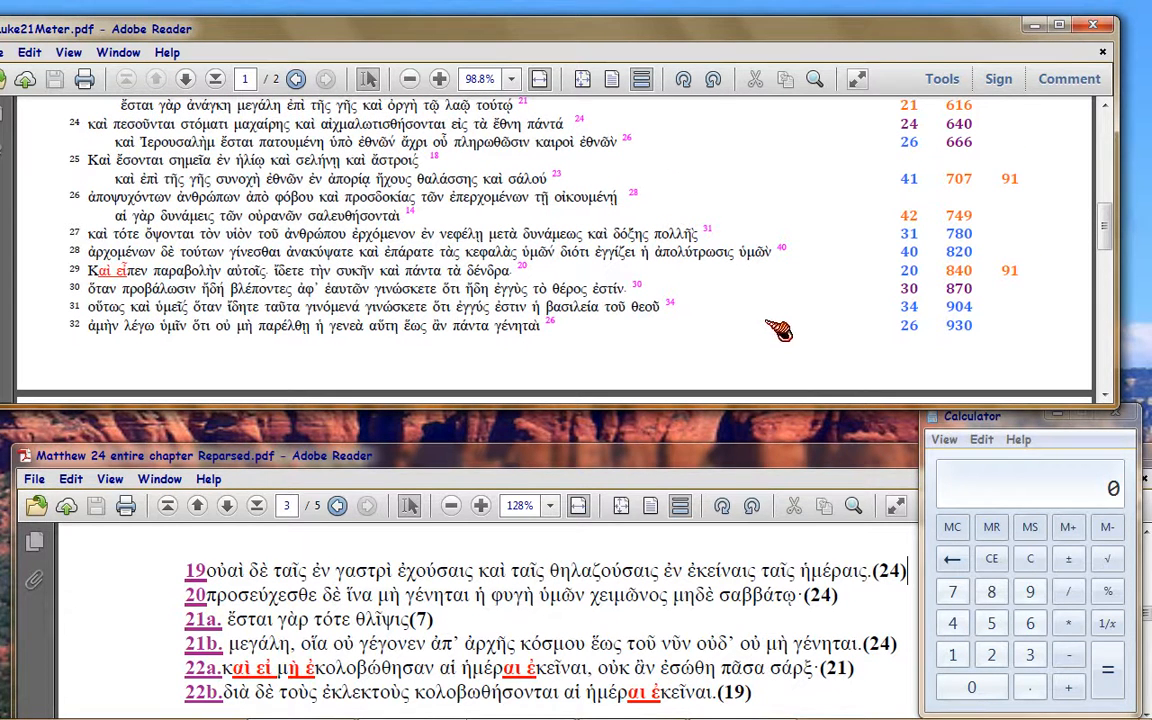
scroll(down, 3)
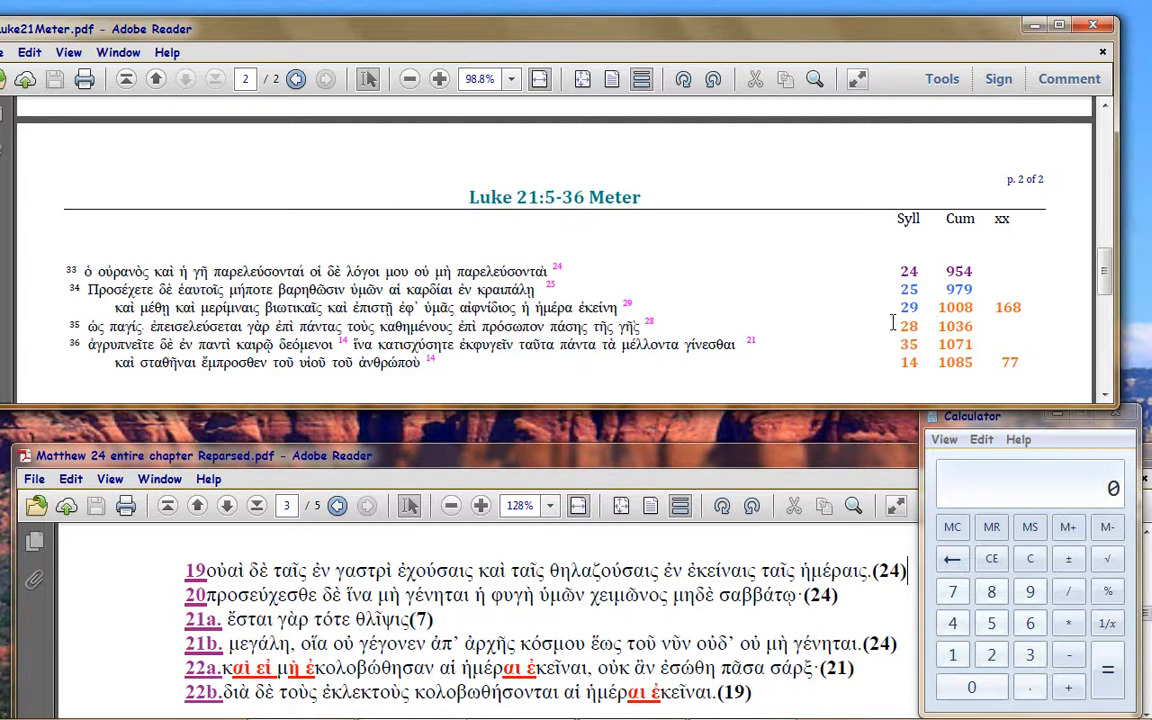
mouse_move(868, 332)
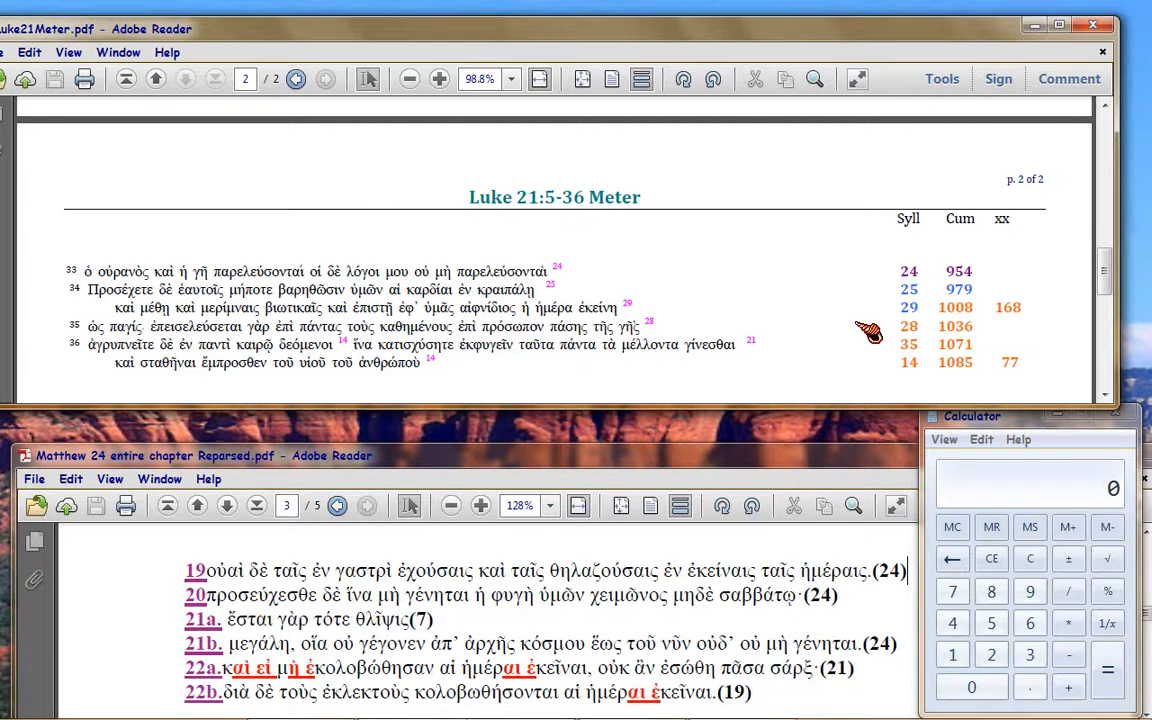
mouse_move(890, 328)
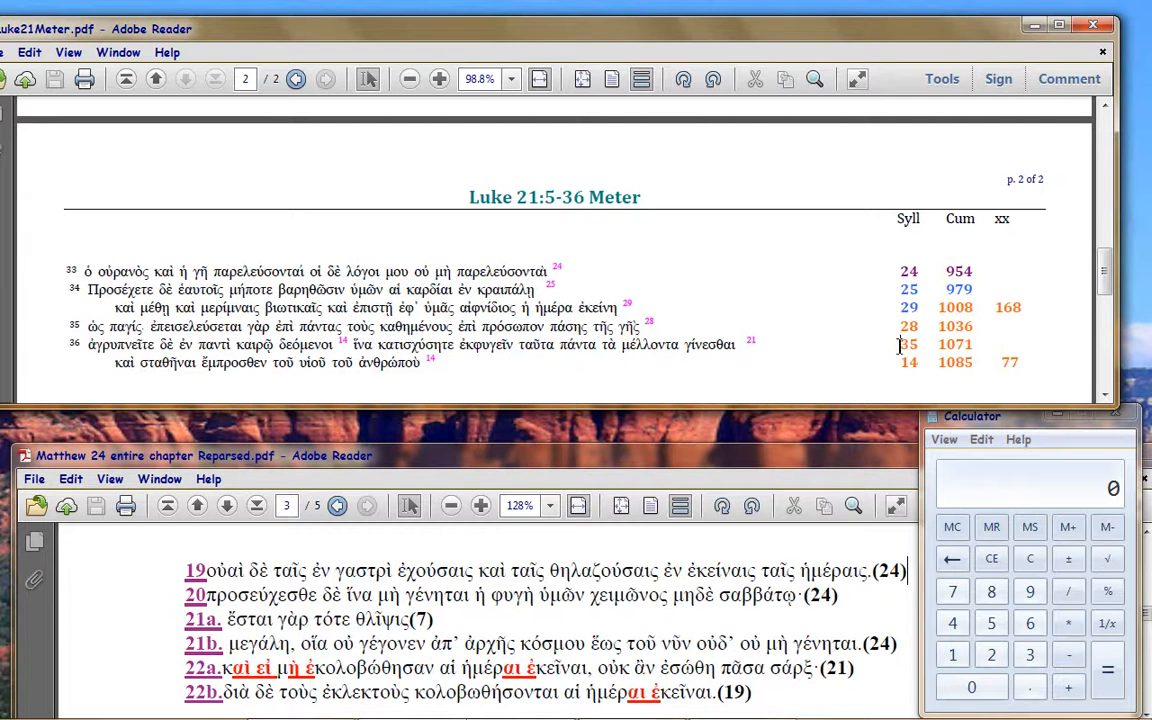
mouse_move(932, 330)
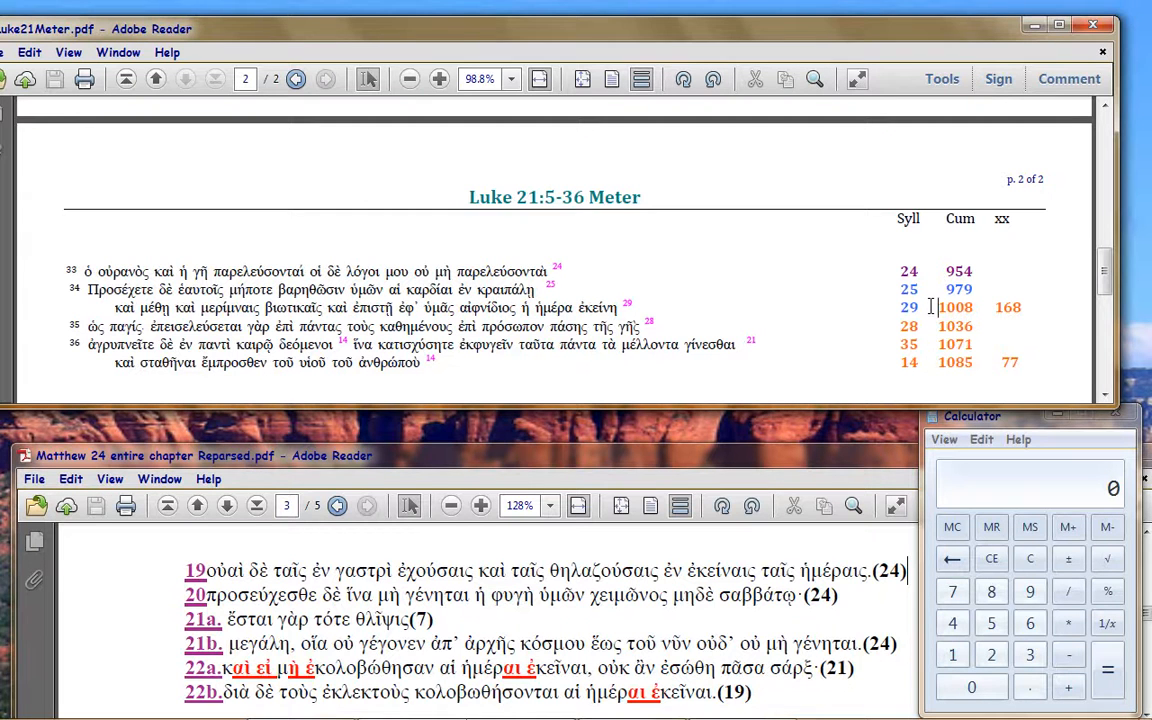
mouse_move(936, 362)
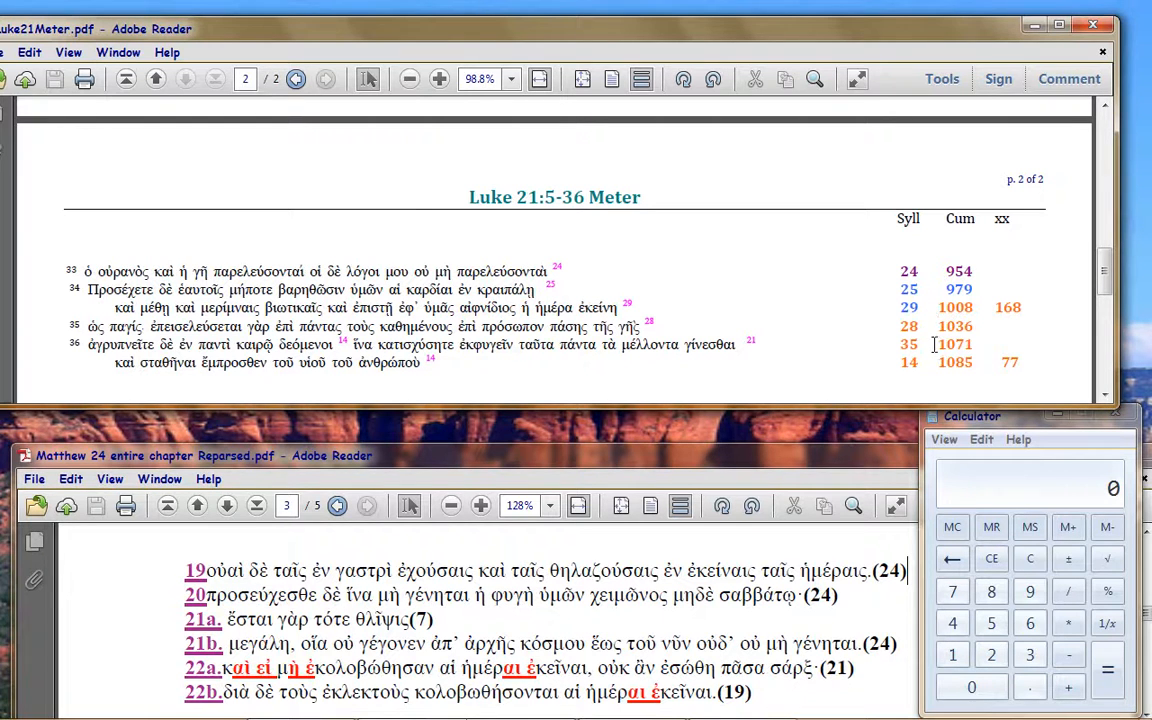
mouse_move(924, 316)
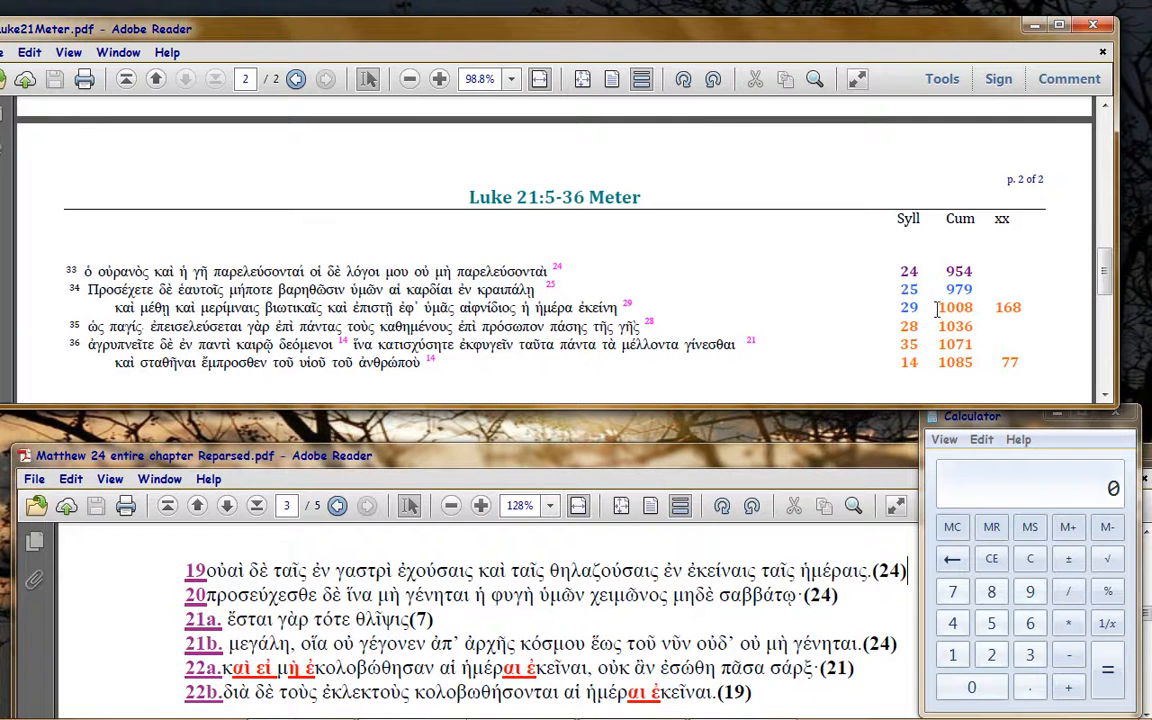
mouse_move(928, 332)
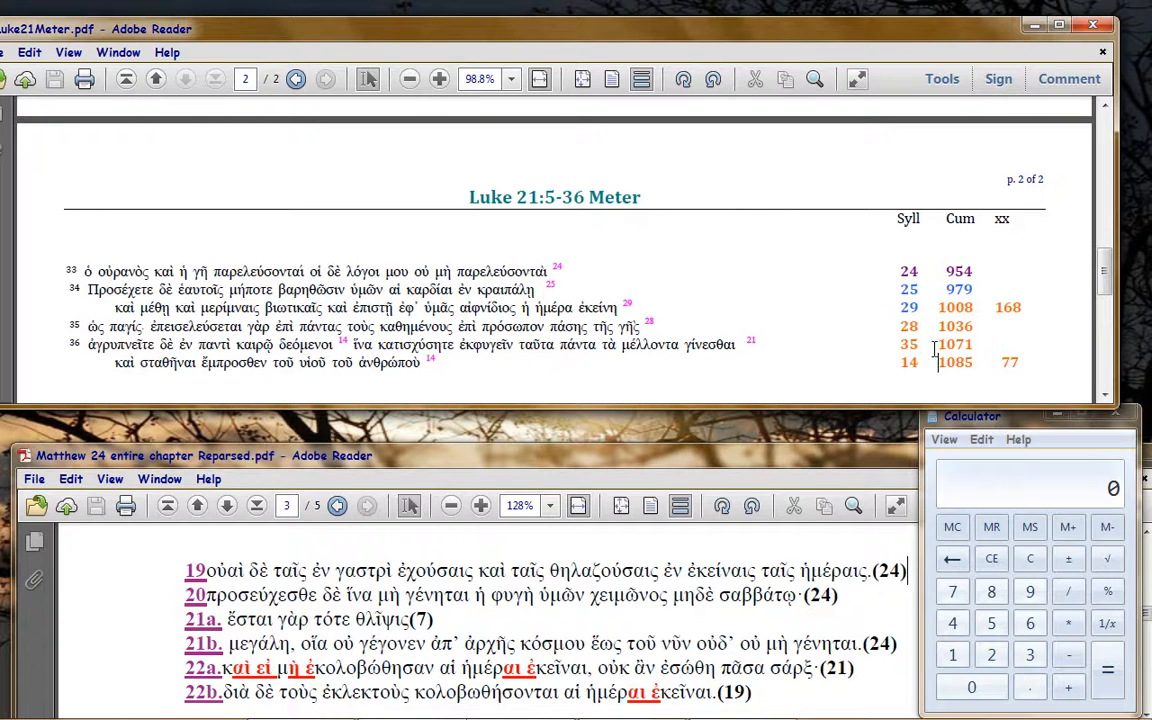
mouse_move(928, 360)
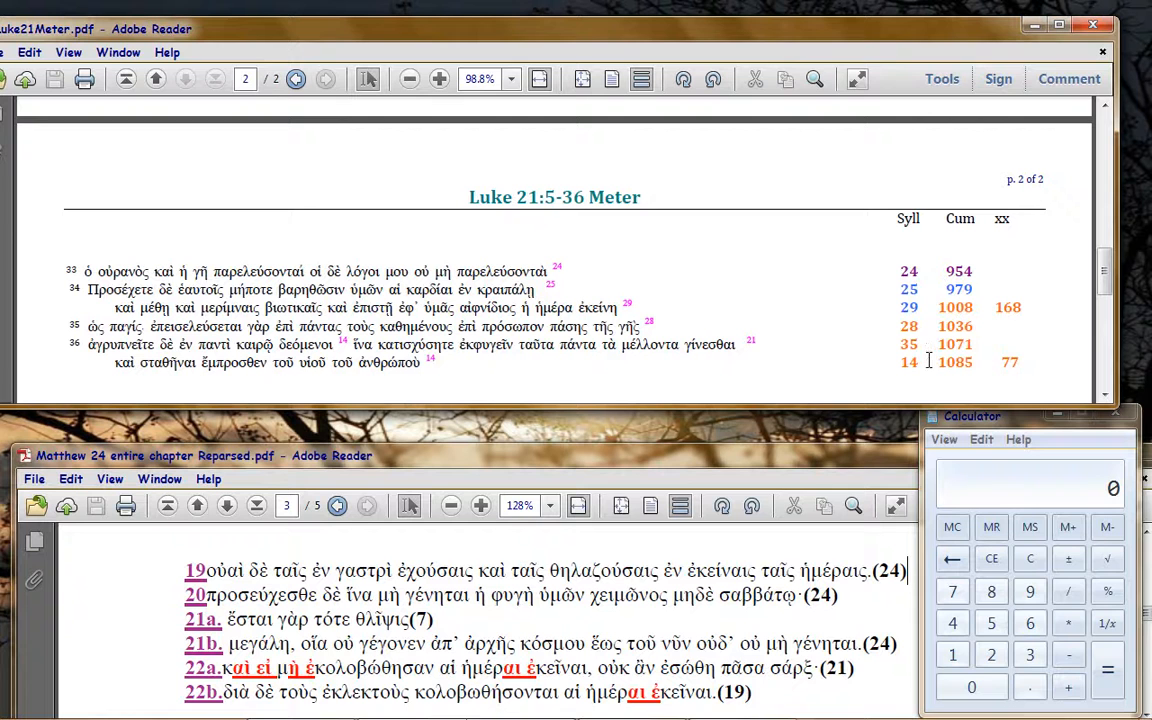